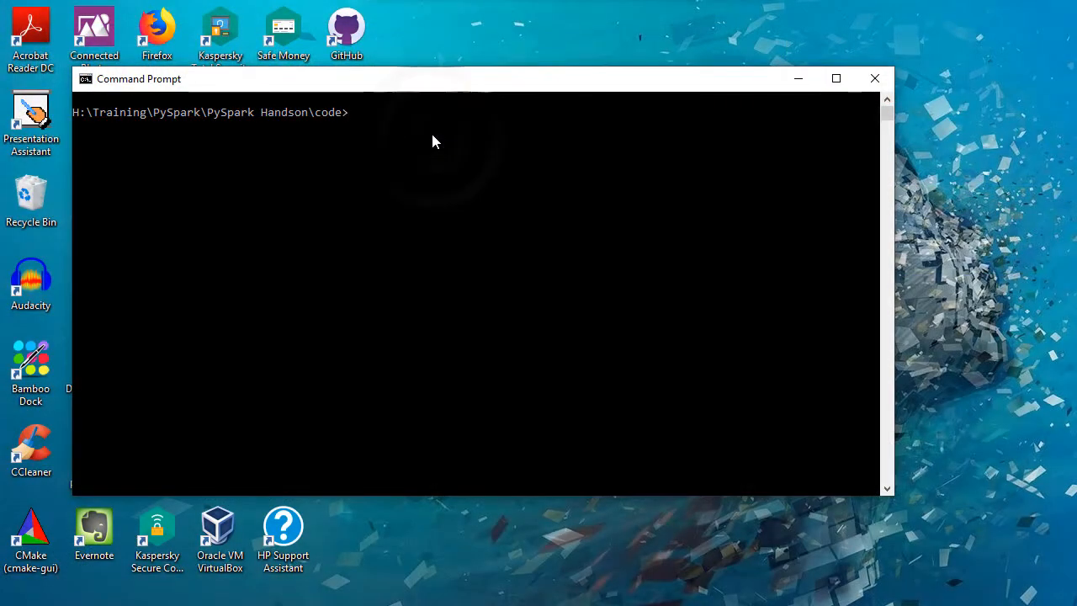
# Run pyspark from the prompt so the Jupyter file listing opens in the browser
pyautogui.write('pyspark')
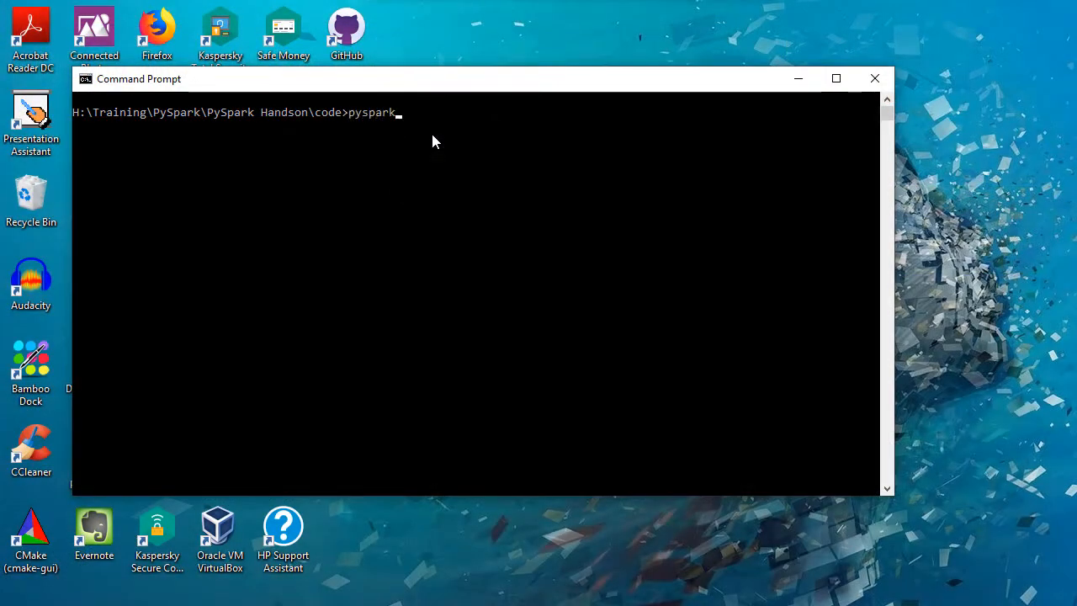
pyautogui.press('enter')
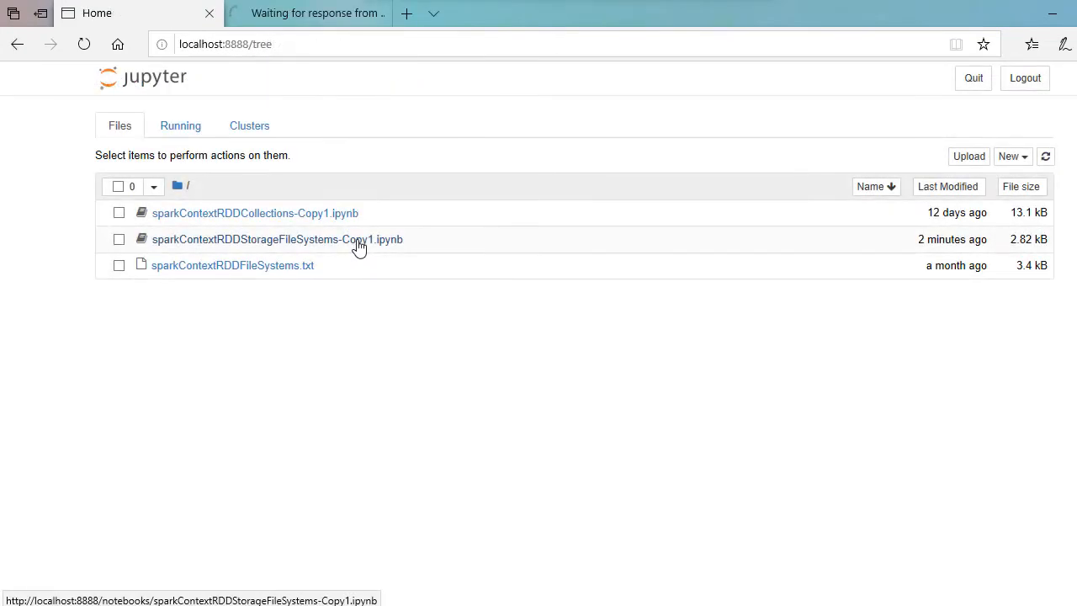
# In the storage file systems notebook, run sc.stop() to end the previous Spark context
pyautogui.click(277, 239)
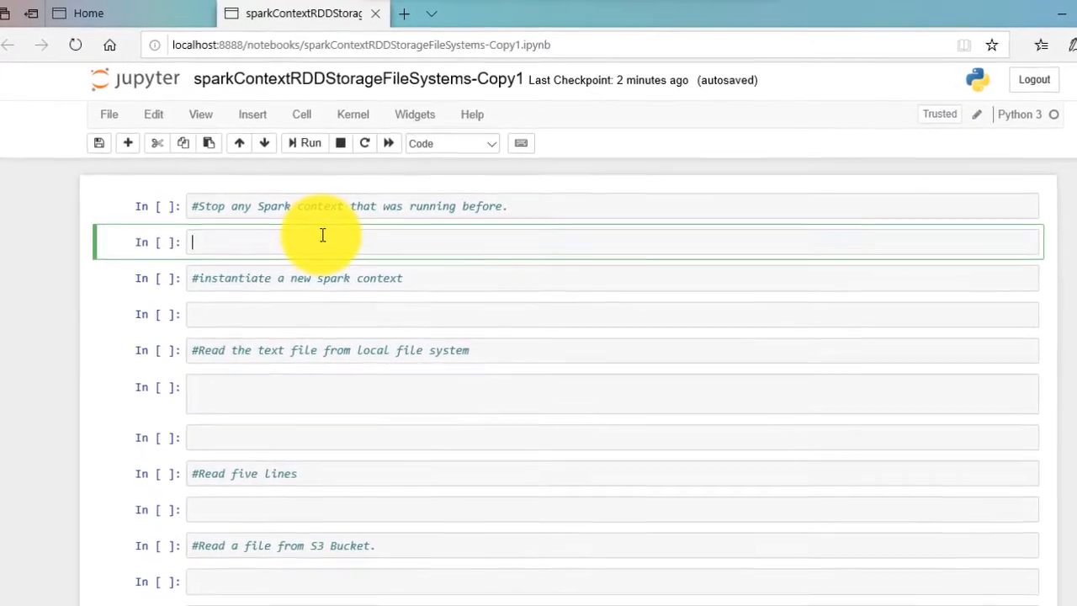
pyautogui.write('sc')
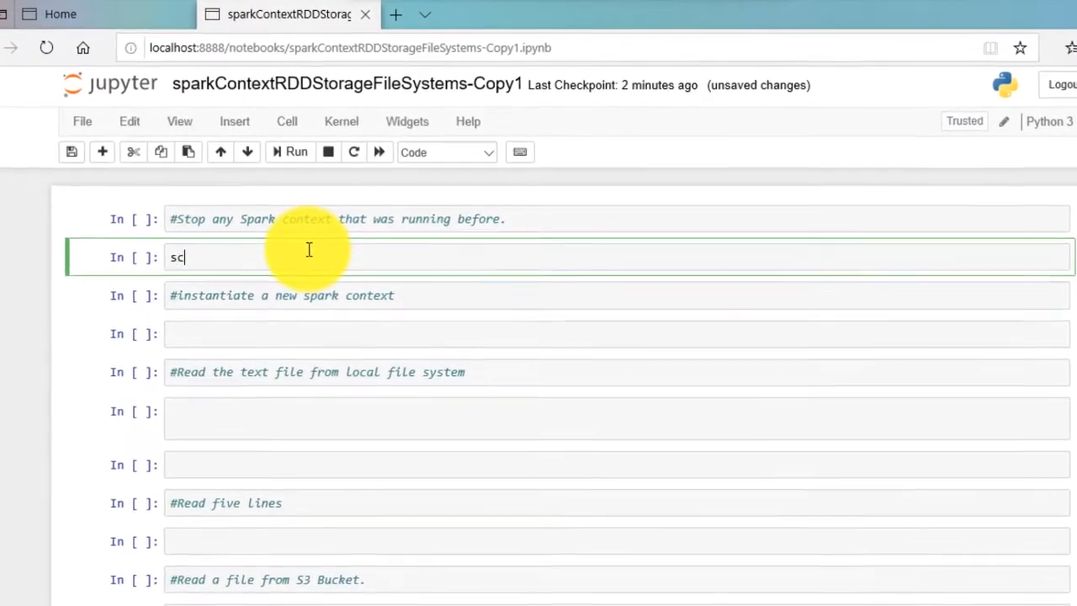
pyautogui.write('.stop()')
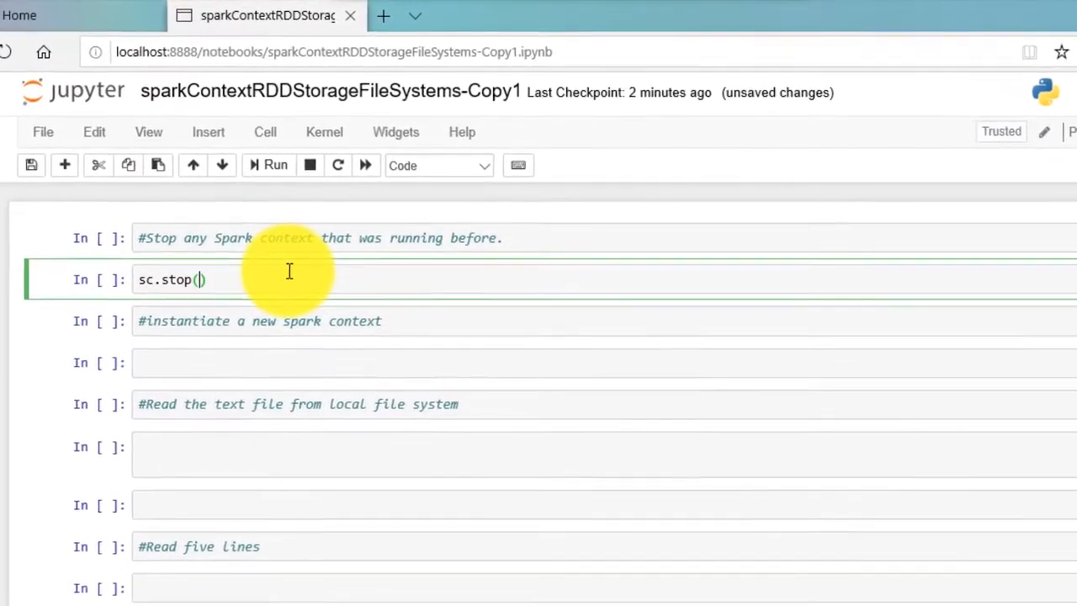
pyautogui.click(275, 165)
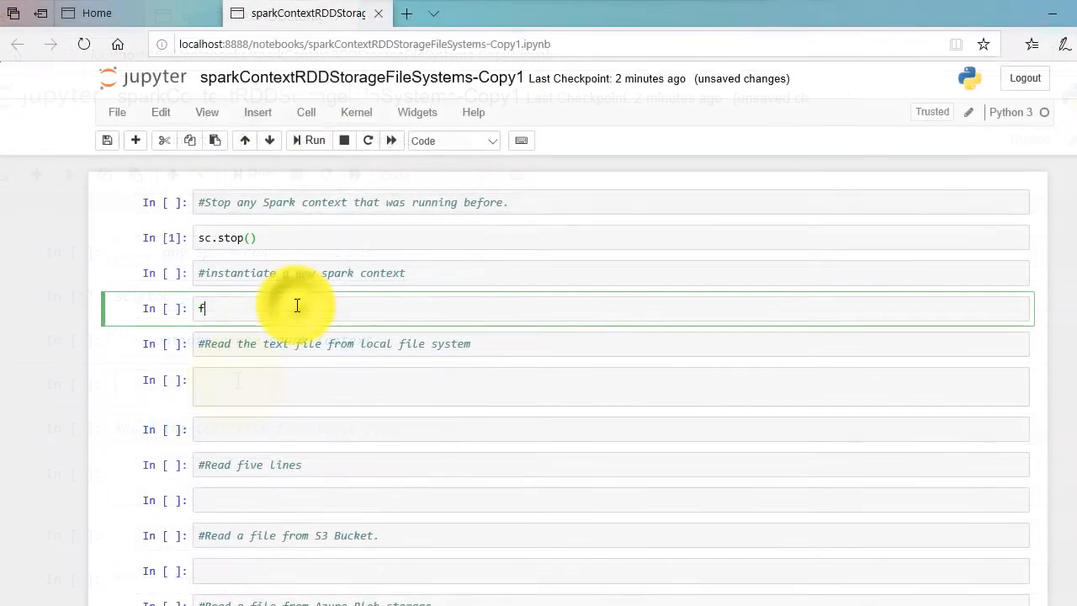
# Create a new SparkContext('local[5]', 'Spark HandsOn') and run it
pyautogui.write('rom pyspark import SparkContext')
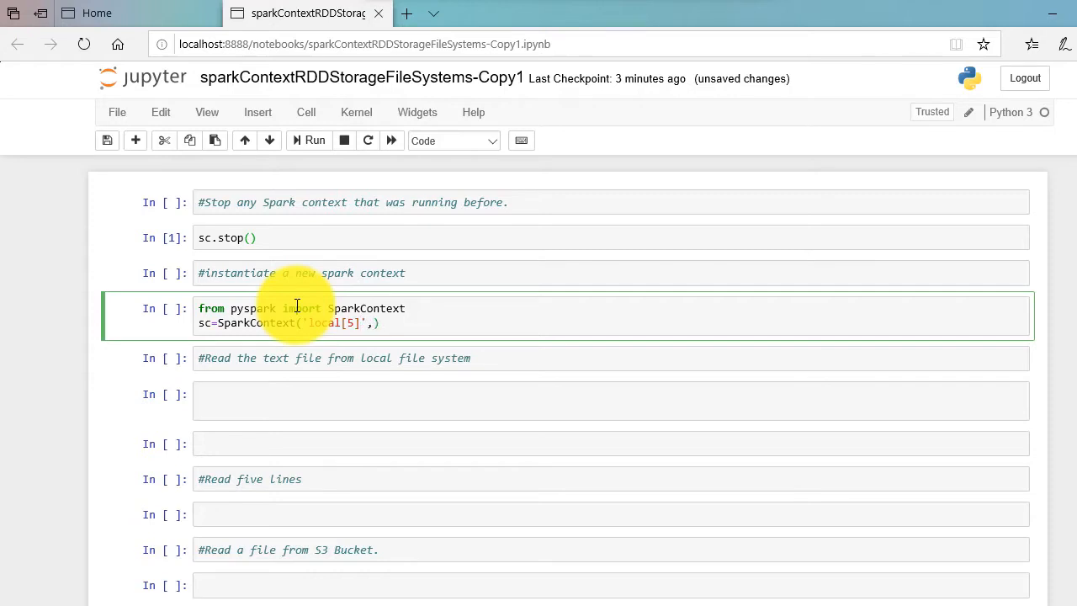
pyautogui.write("'Spark HandsO'")
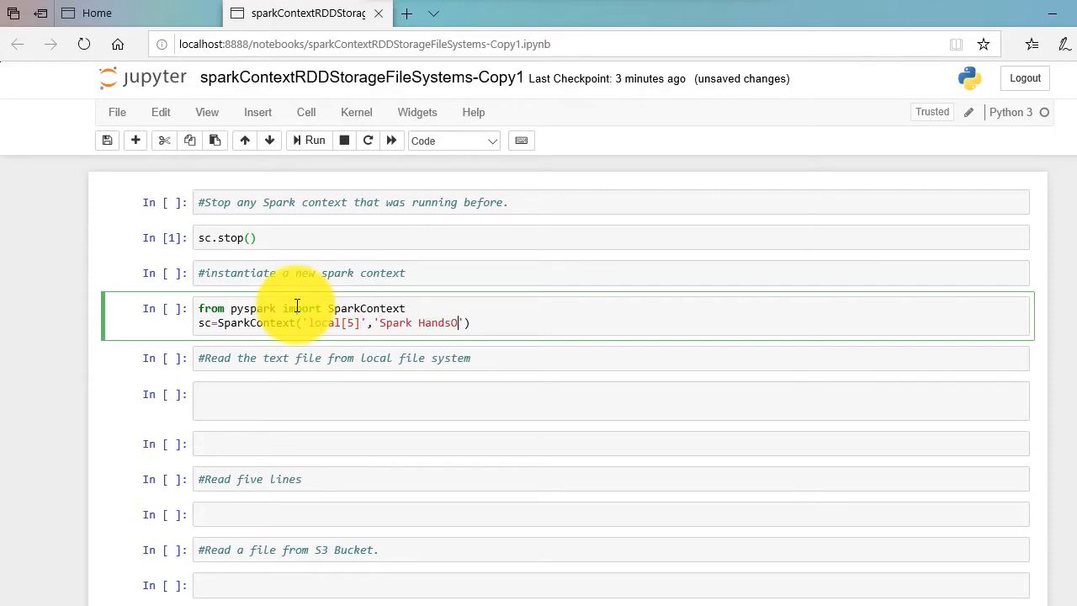
pyautogui.press('shift+enter')
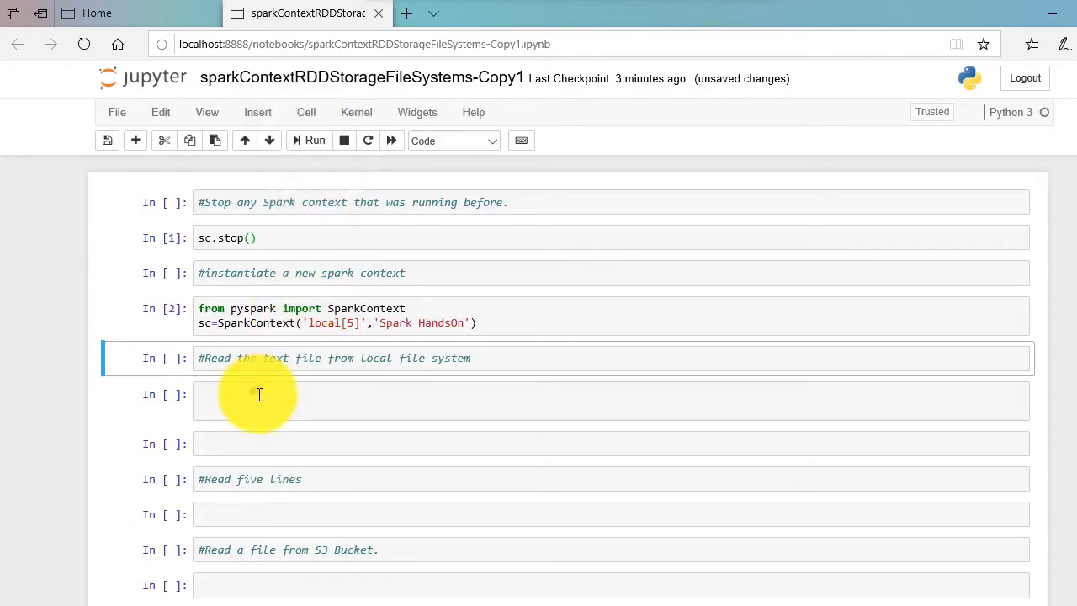
# Write distDataTxt=sc.textFile("sparkContextRDDFileSystems.txt") in the local file cell
pyautogui.click(259, 395)
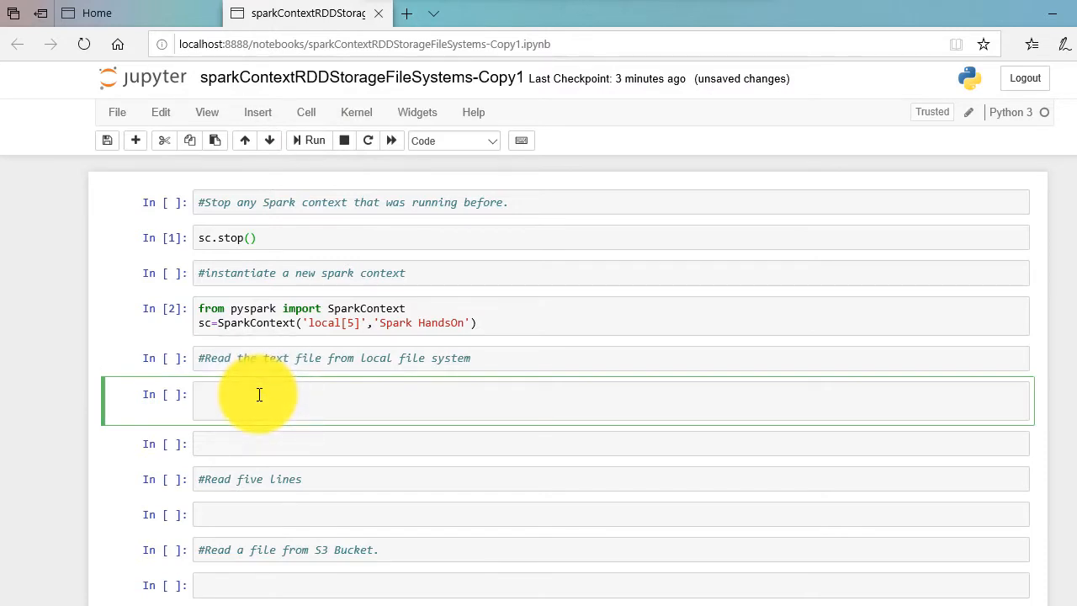
pyautogui.write('distData')
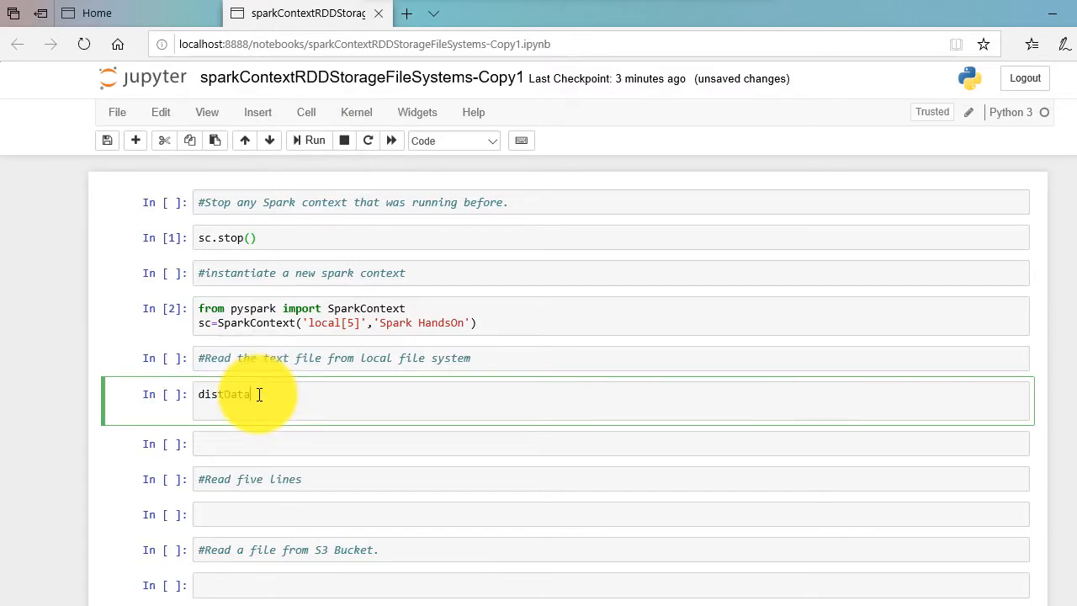
pyautogui.write('Txt=sc.textFile(')
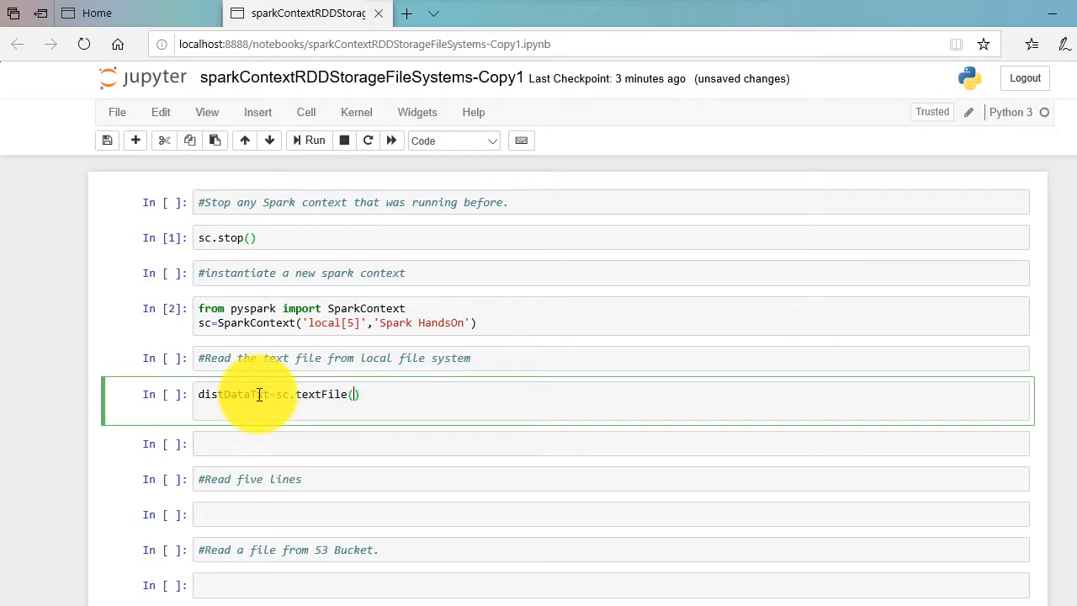
pyautogui.write('"s"')
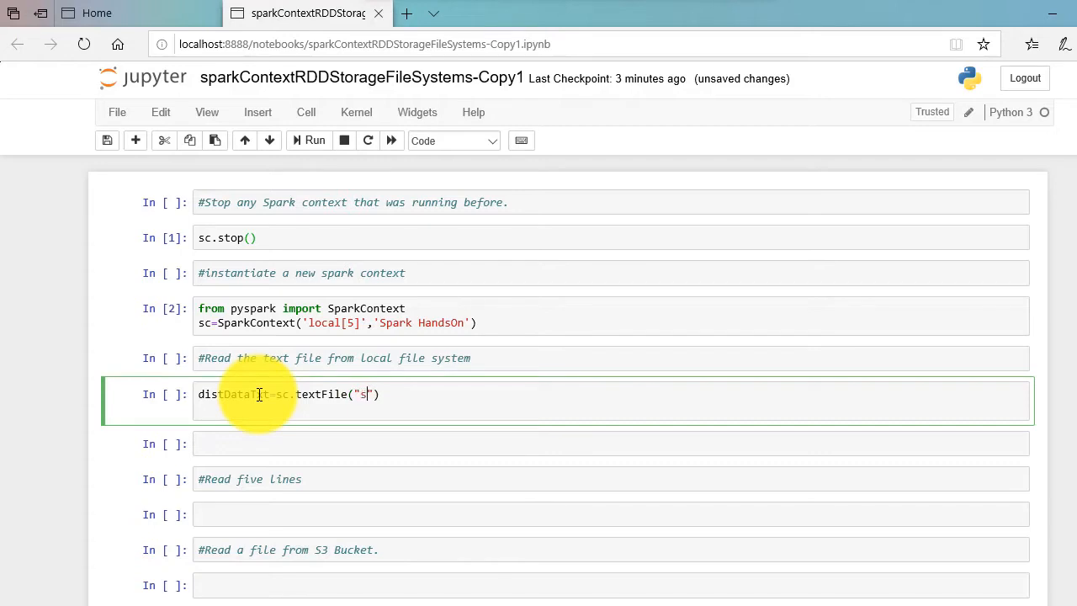
pyautogui.write('parkContextRDD')
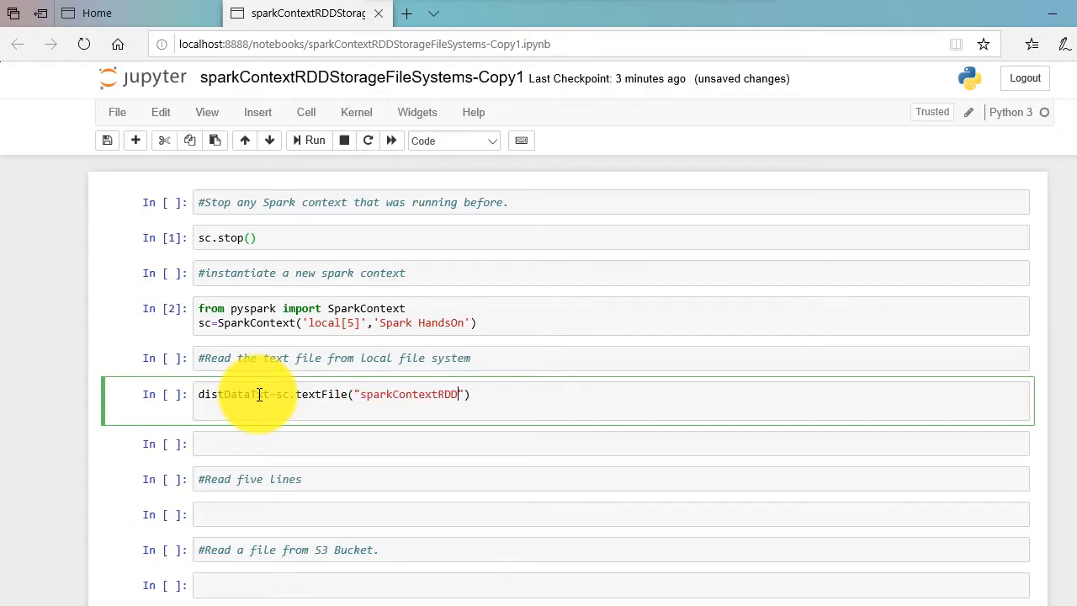
pyautogui.write('FileSystem.txt')
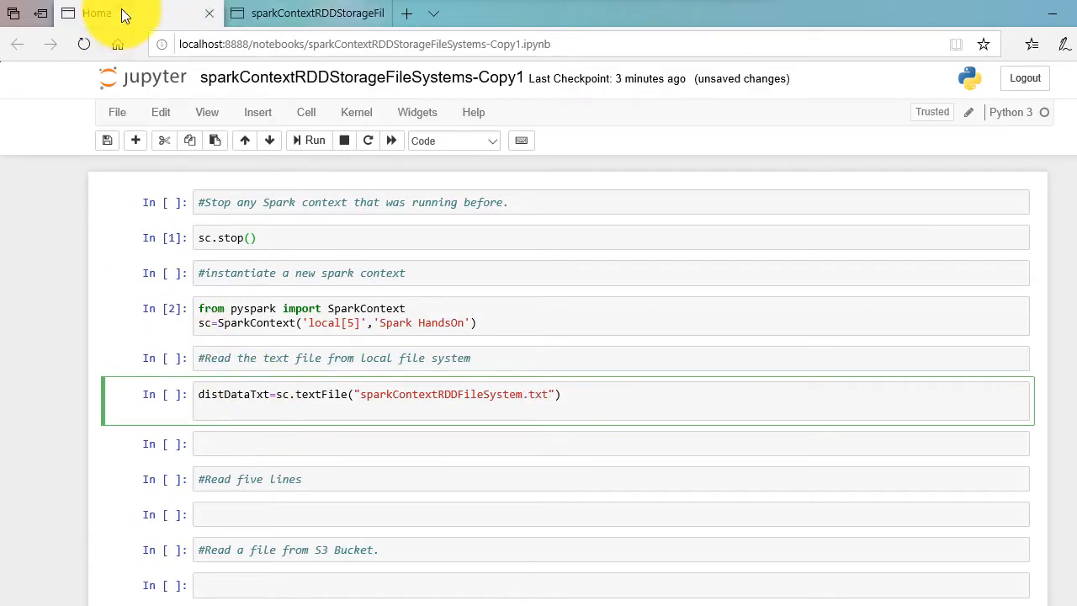
# Verify the file name in the listing, run the read, and confirm type(distDataTxt) is pyspark.rdd.RDD
pyautogui.click(96, 12)
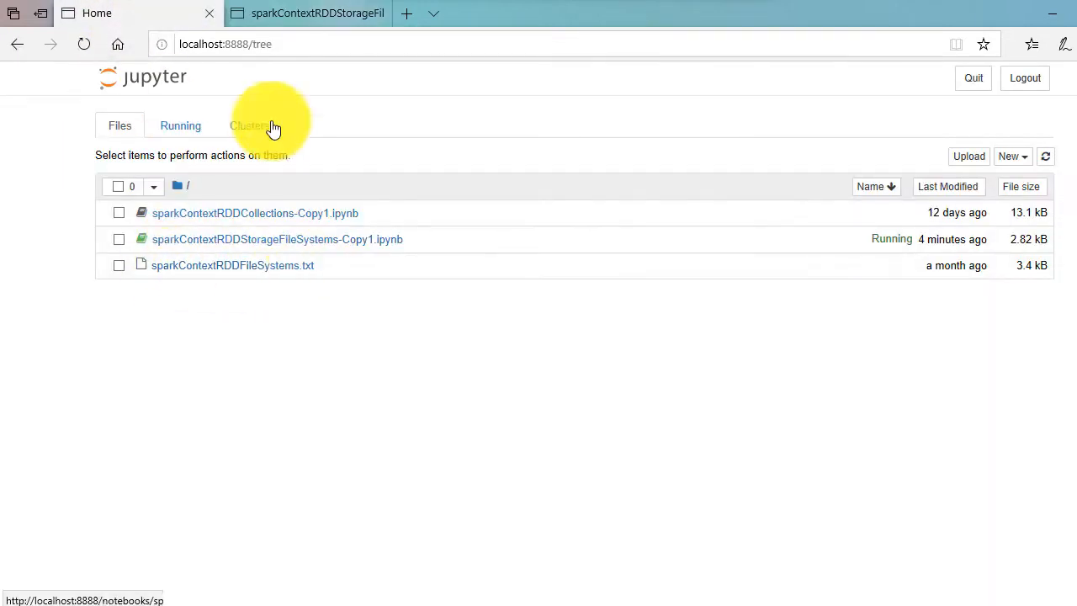
pyautogui.click(277, 238)
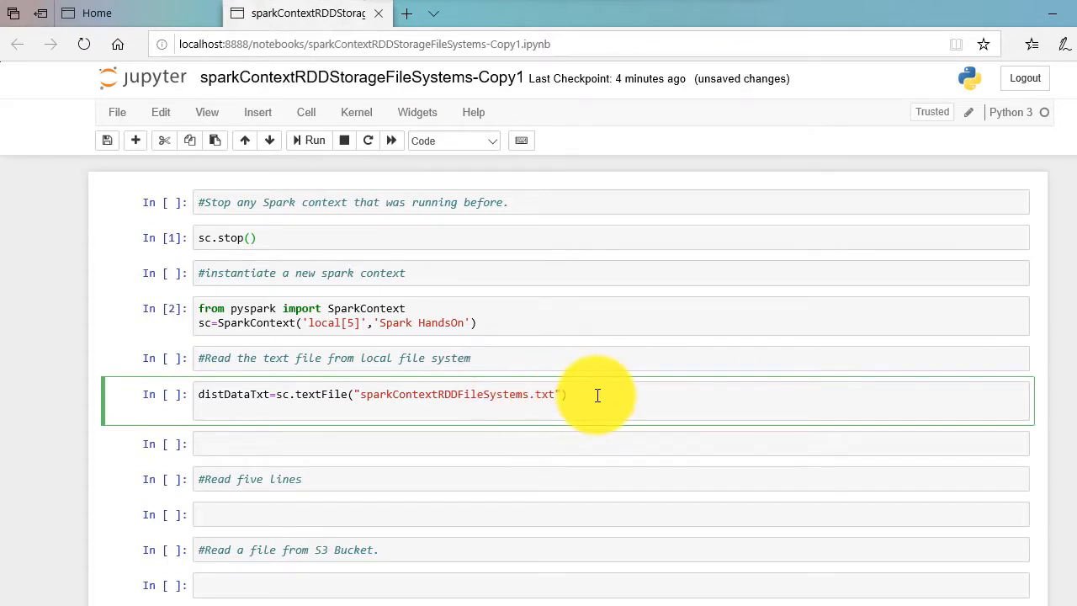
pyautogui.click(309, 140)
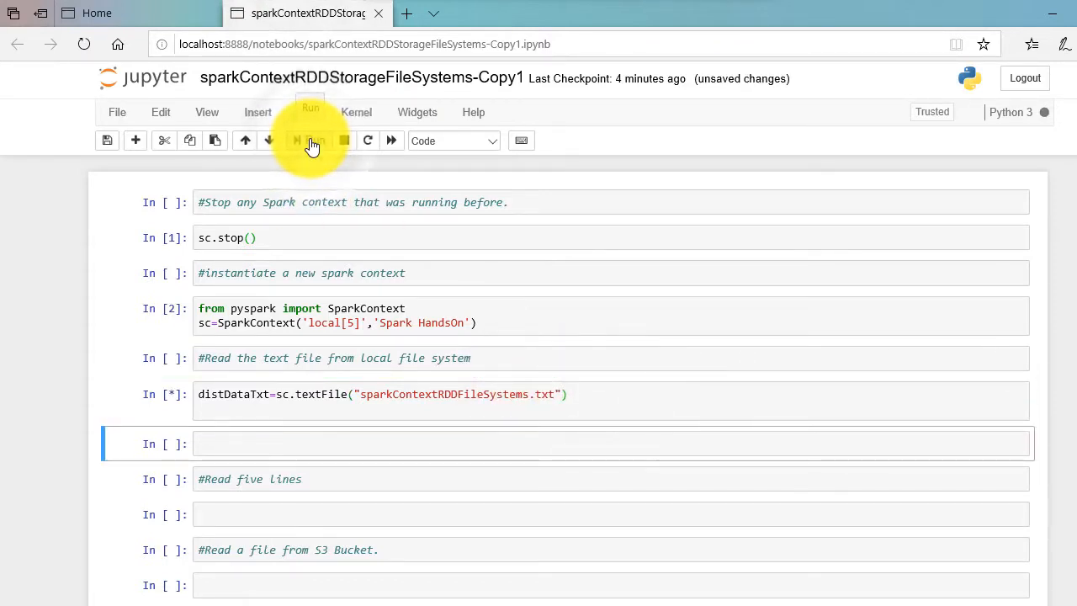
pyautogui.click(313, 141)
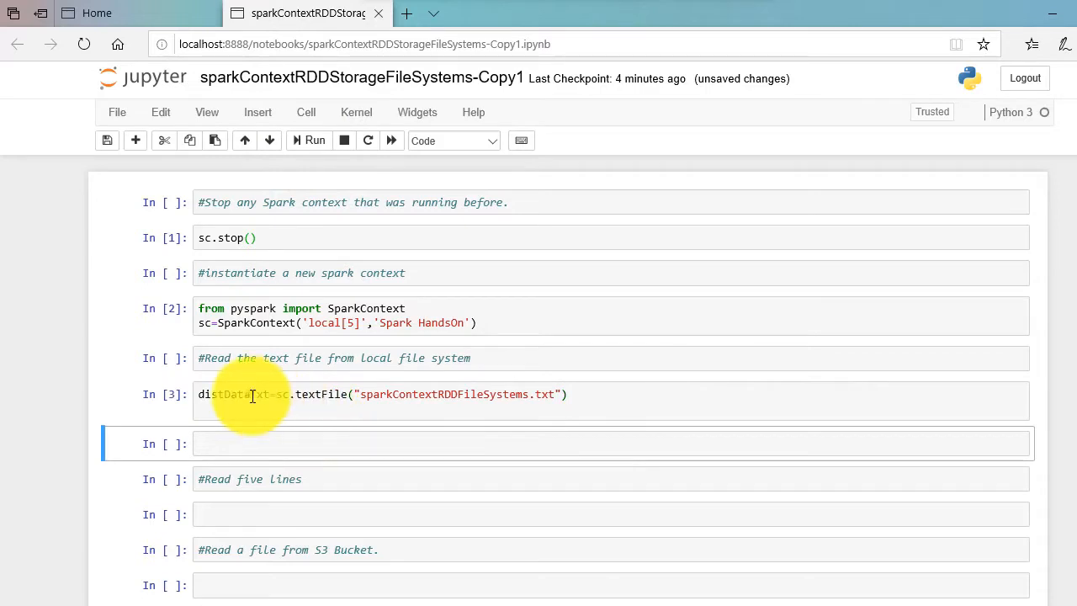
pyautogui.write('type(distDataTxt)')
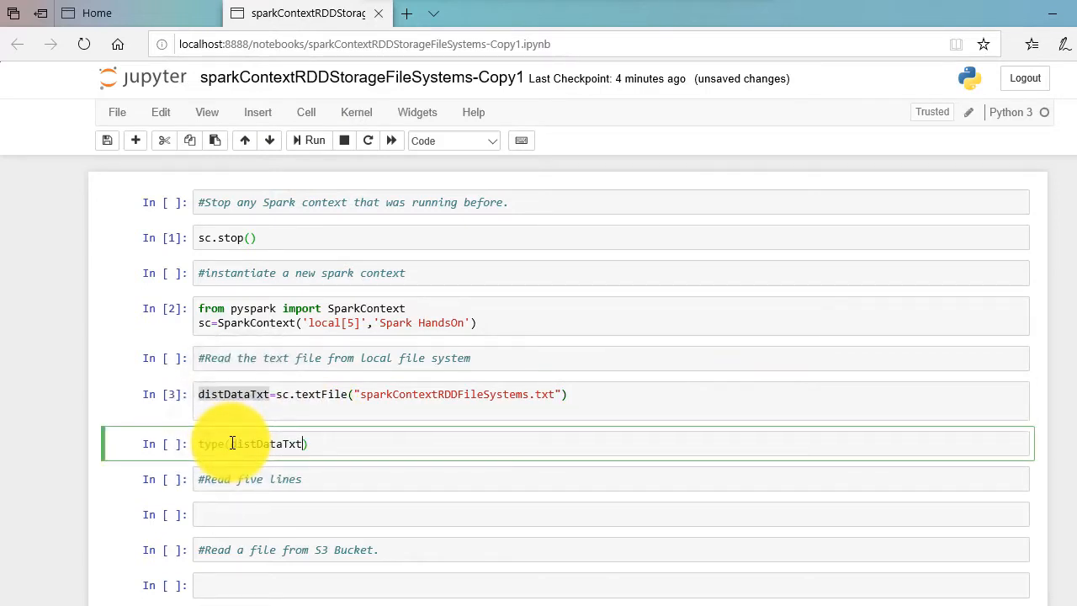
pyautogui.click(309, 140)
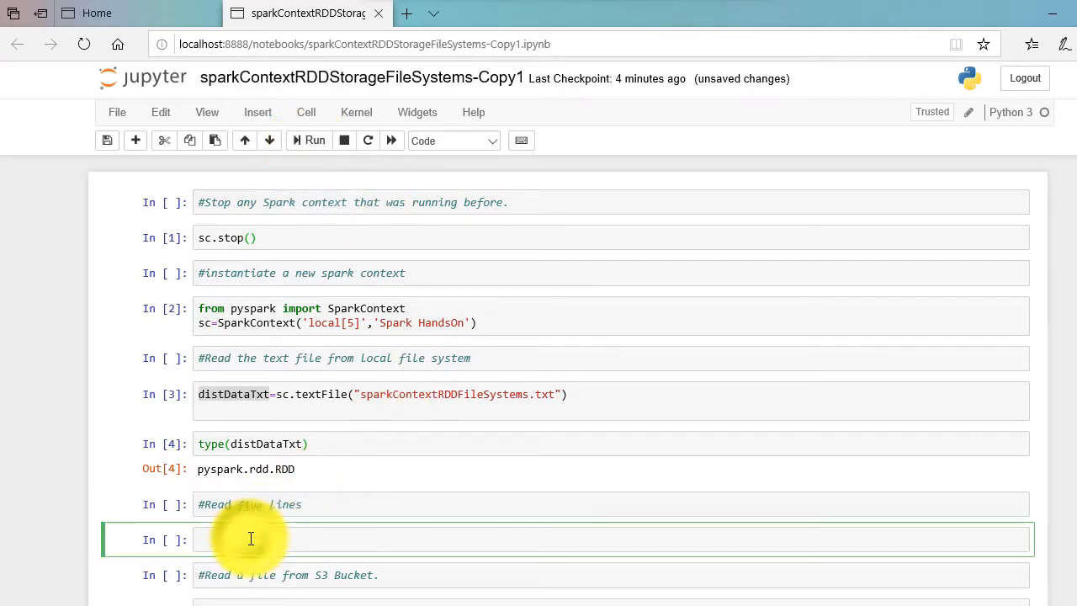
# Run distDataTxt.take(5) to show the first five lines starting 'Versioning Policy'
pyautogui.write('distDataTxt.t')
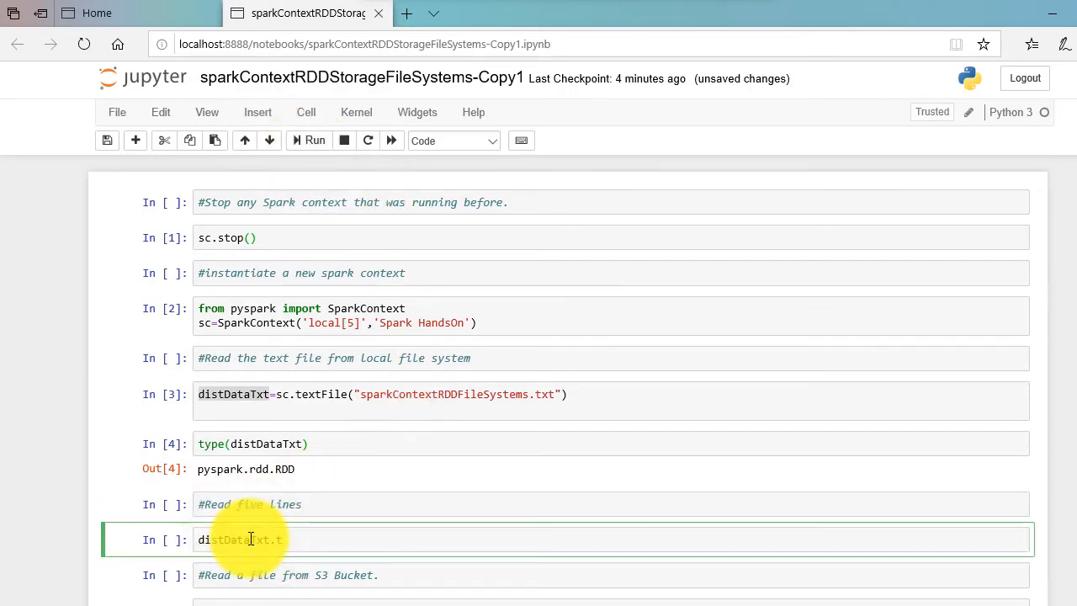
pyautogui.write('.take(5)')
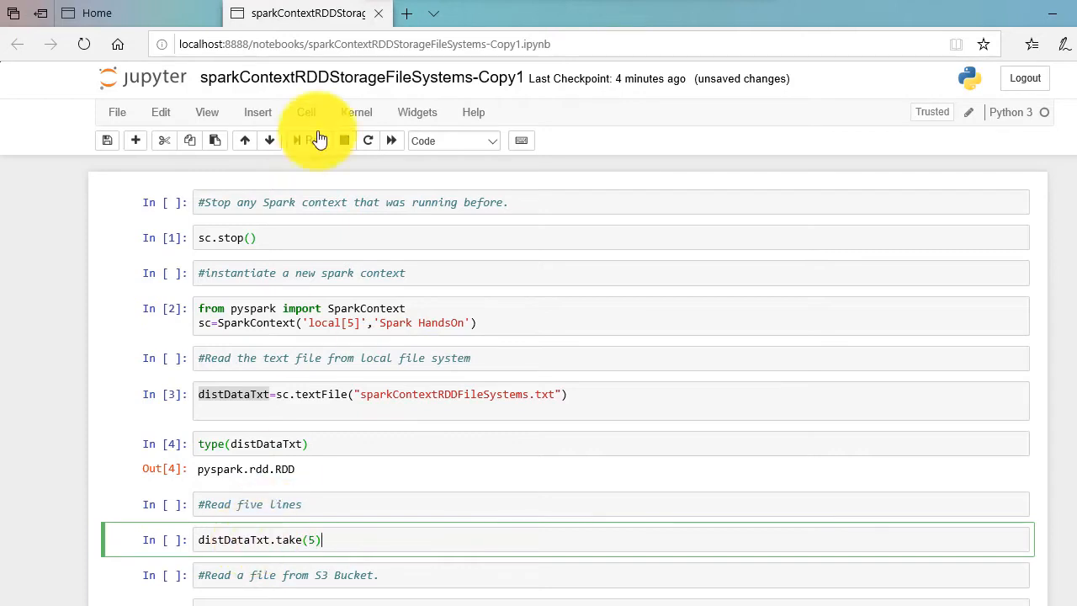
pyautogui.click(314, 141)
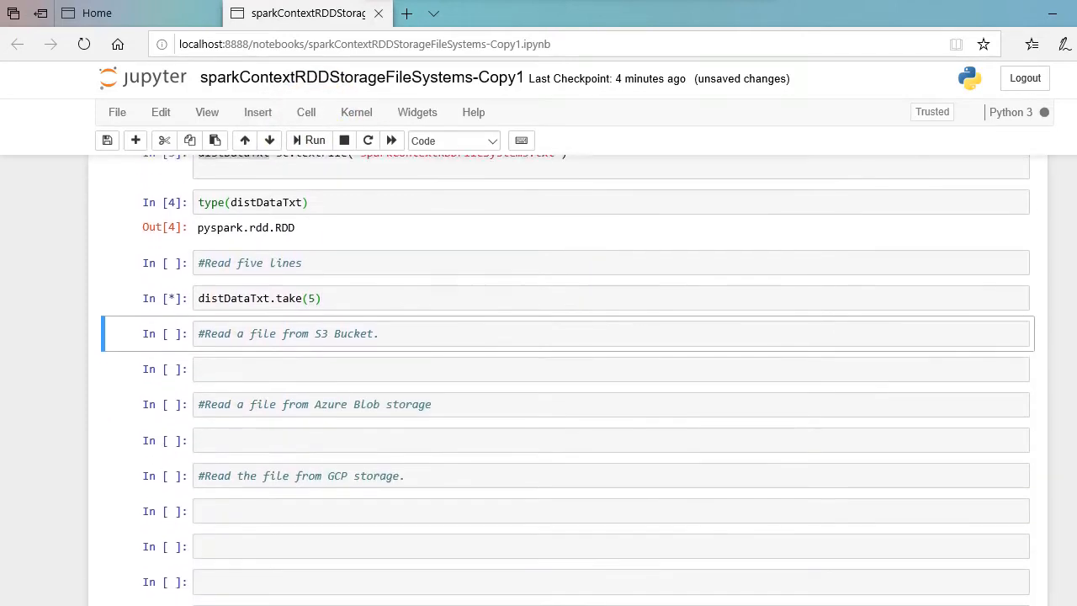
pyautogui.click(312, 141)
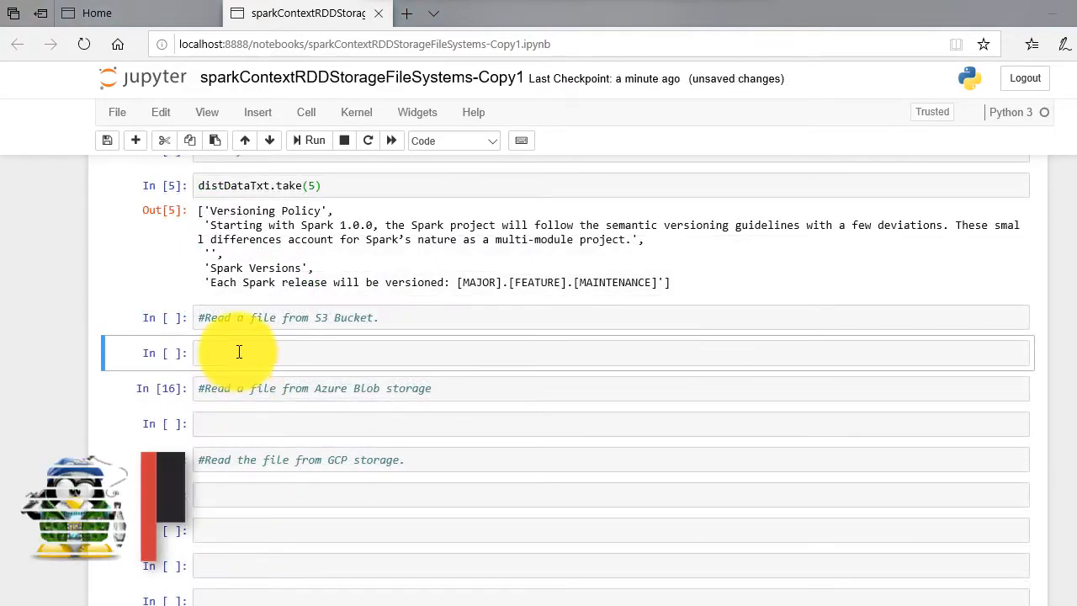
# Run sc.textFile("s3n://impliedconcepts2/README.md").take(5) in the S3 cell
pyautogui.write('sc.textFile')
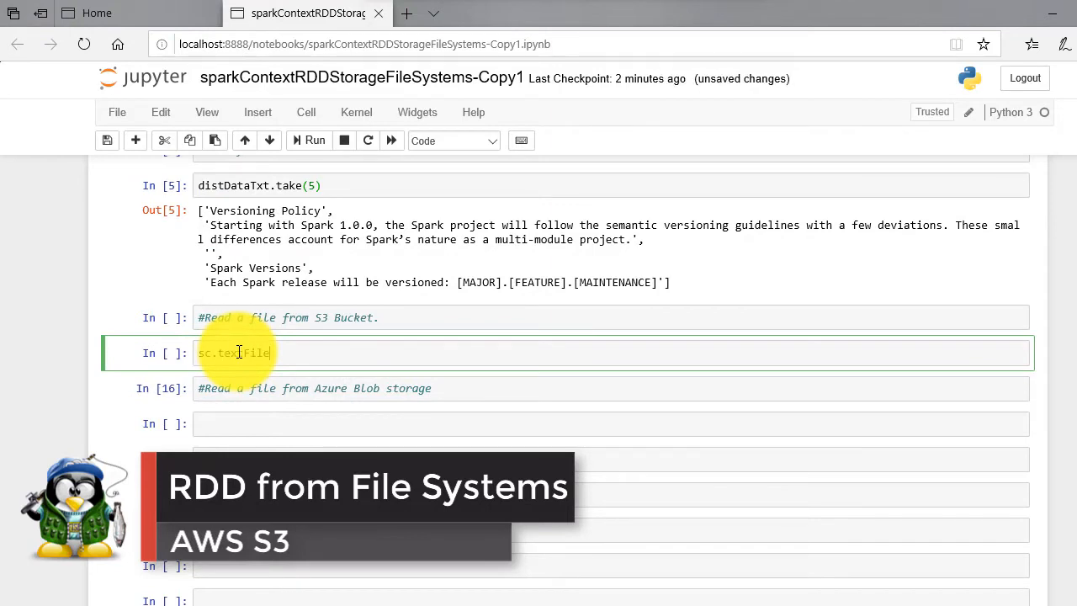
pyautogui.write('("")')
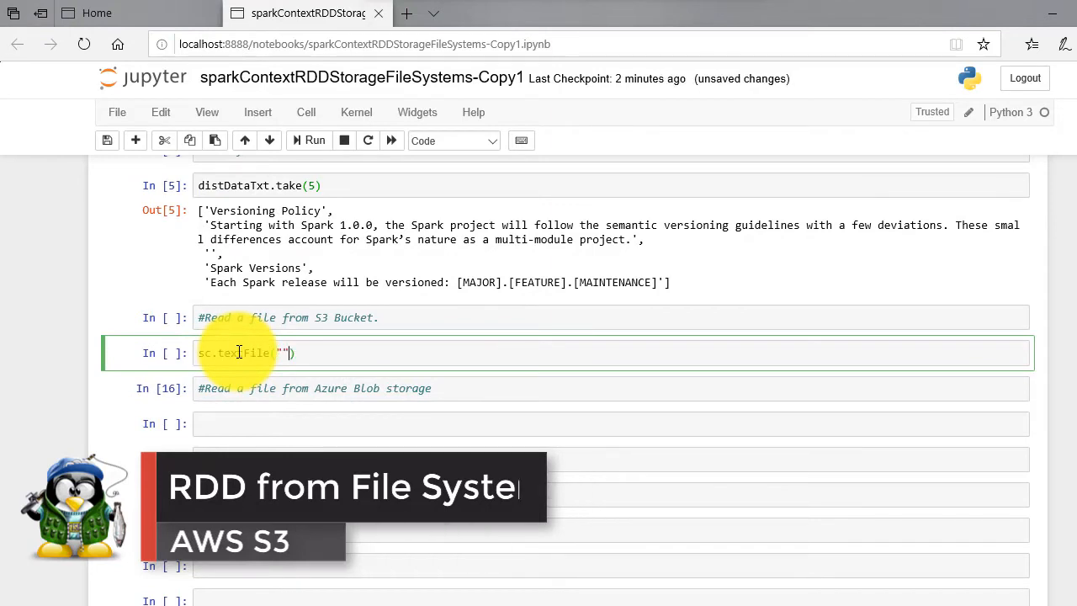
pyautogui.write('s3n')
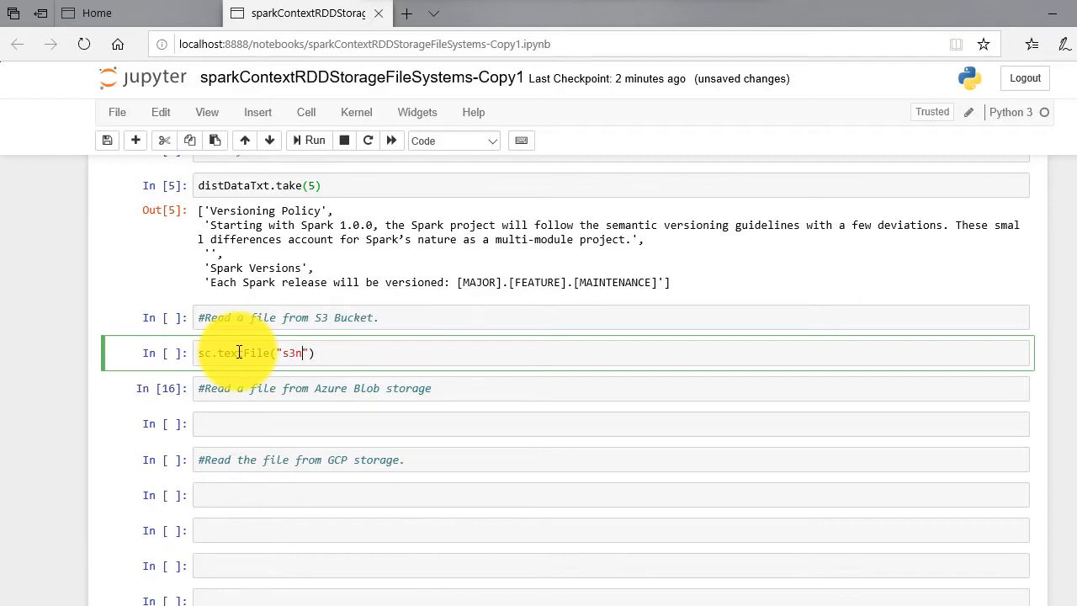
pyautogui.write('://impliedconcepts')
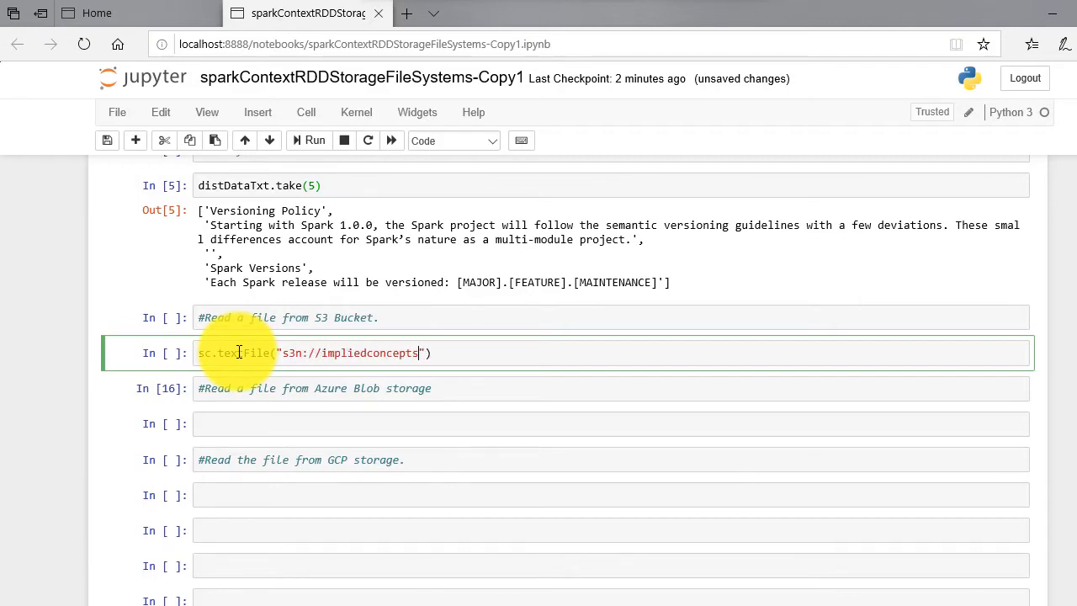
pyautogui.write('2/README.md')
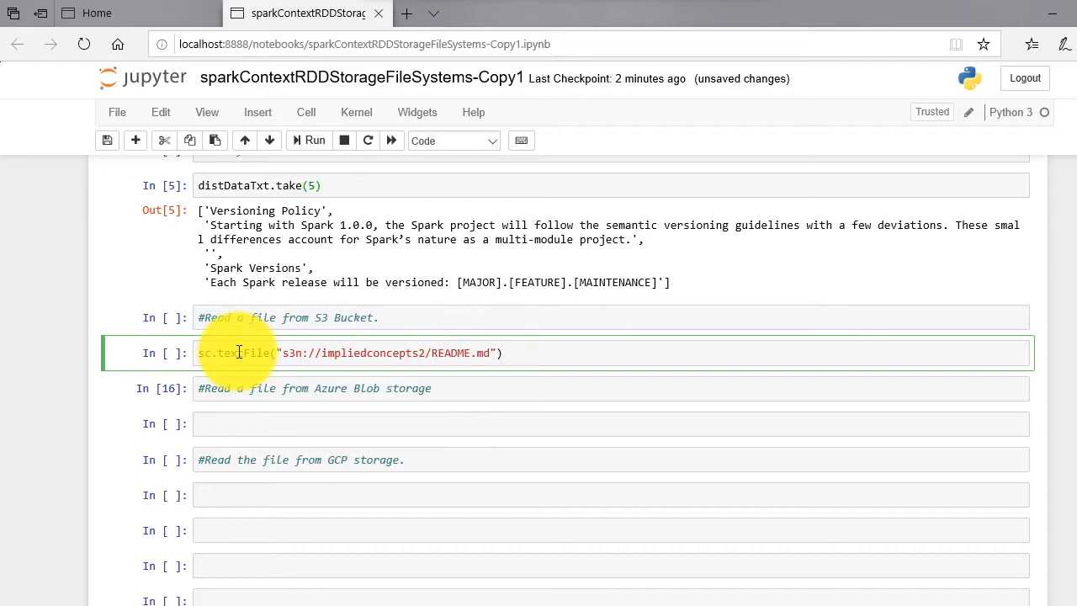
pyautogui.write('.take(5')
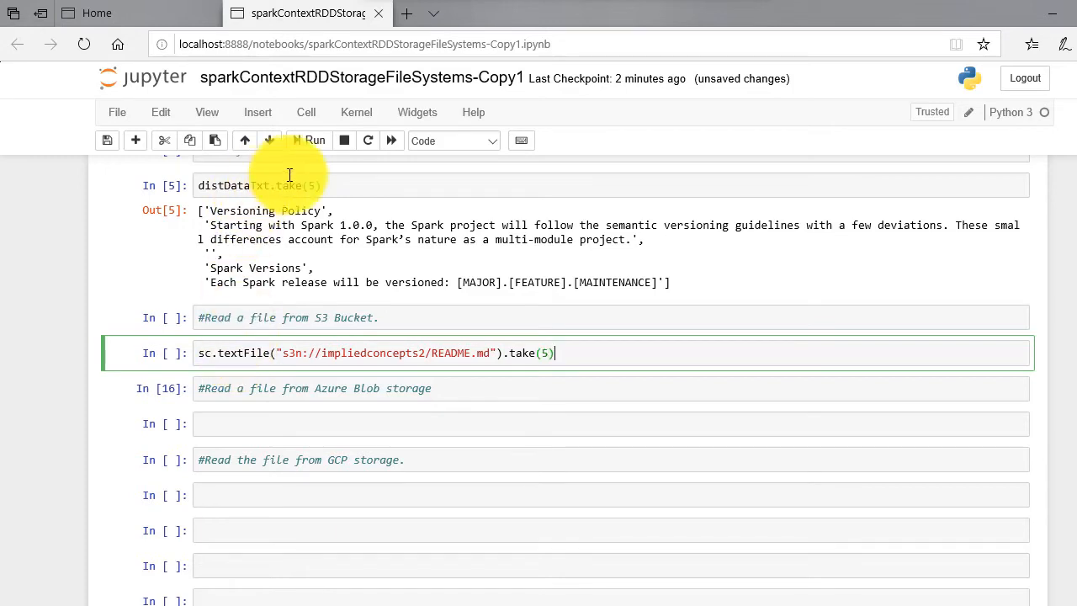
pyautogui.click(309, 141)
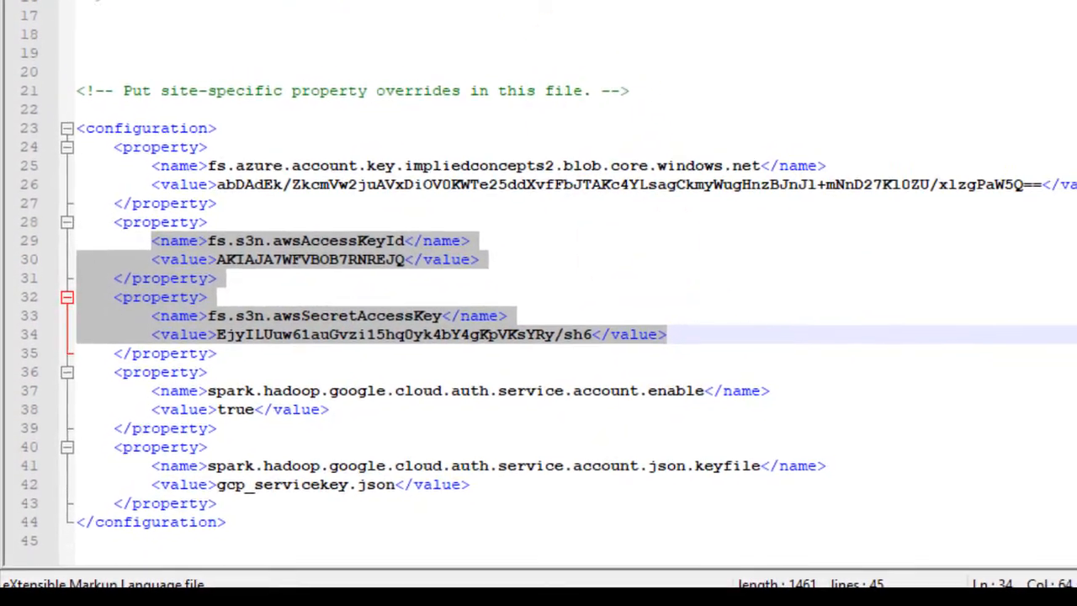
# View the rootkey .csv with the AWSAccessKeyId and AWSSecretKey values in Notepad++
pyautogui.click(227, 40)
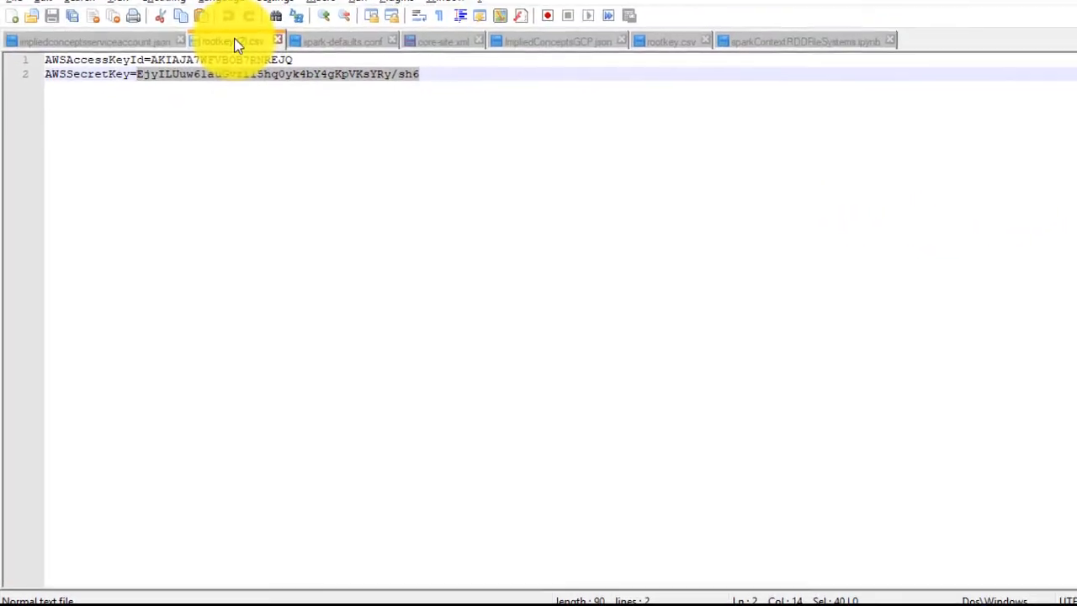
pyautogui.click(442, 41)
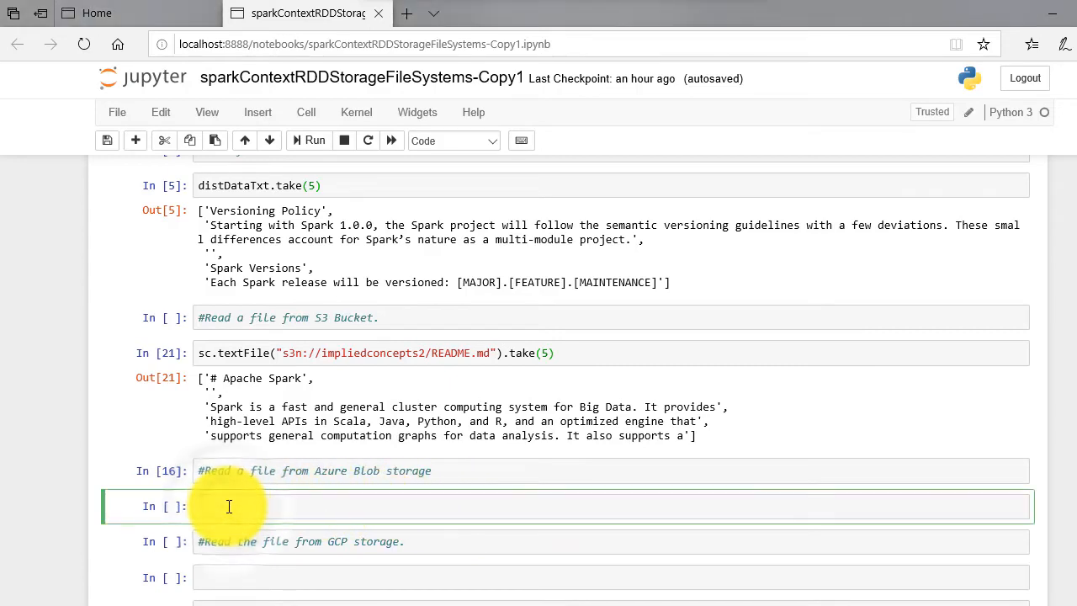
pyautogui.write('sc.textFile(')
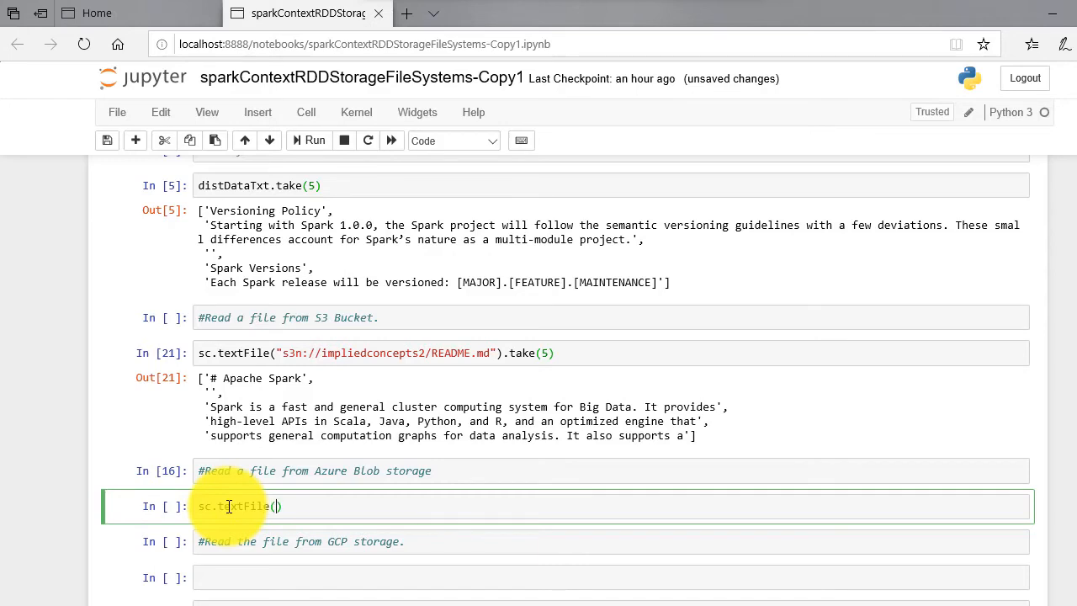
pyautogui.write('""')
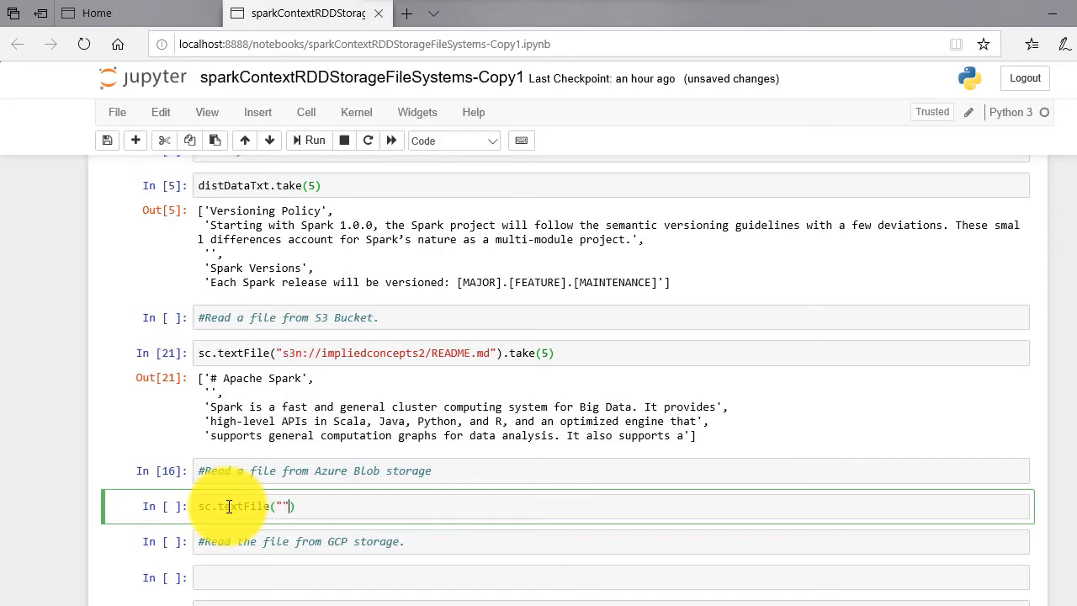
pyautogui.write('wasbs')
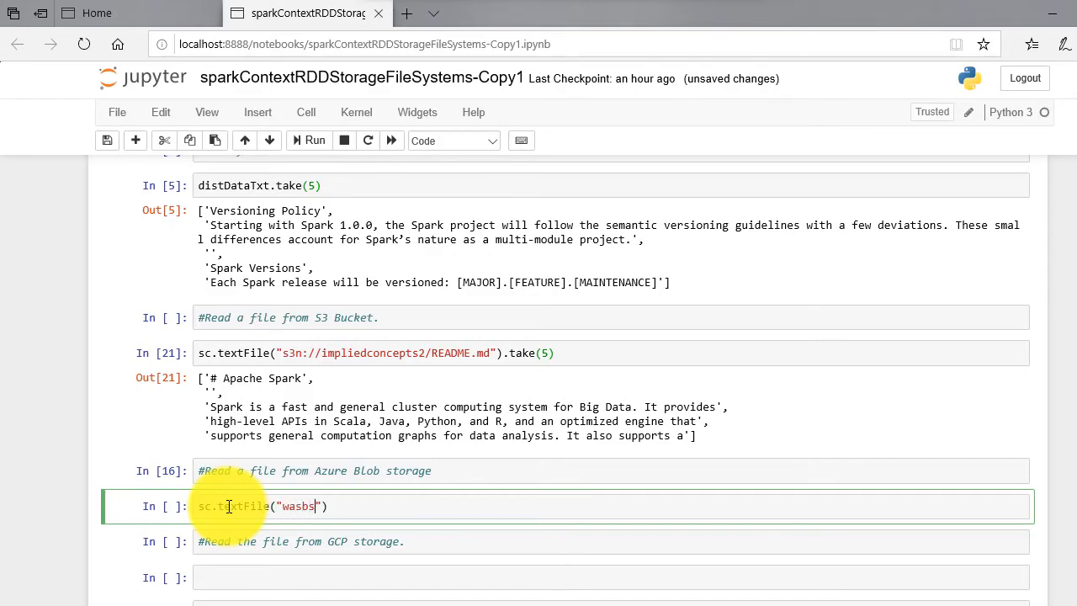
pyautogui.write('://')
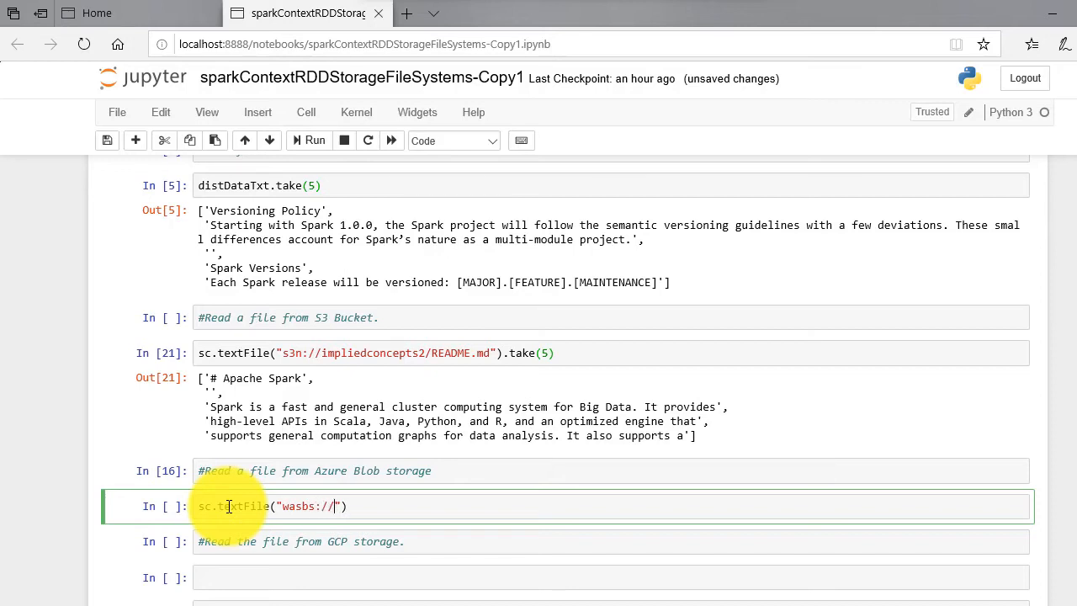
pyautogui.write('impliedconcepts2')
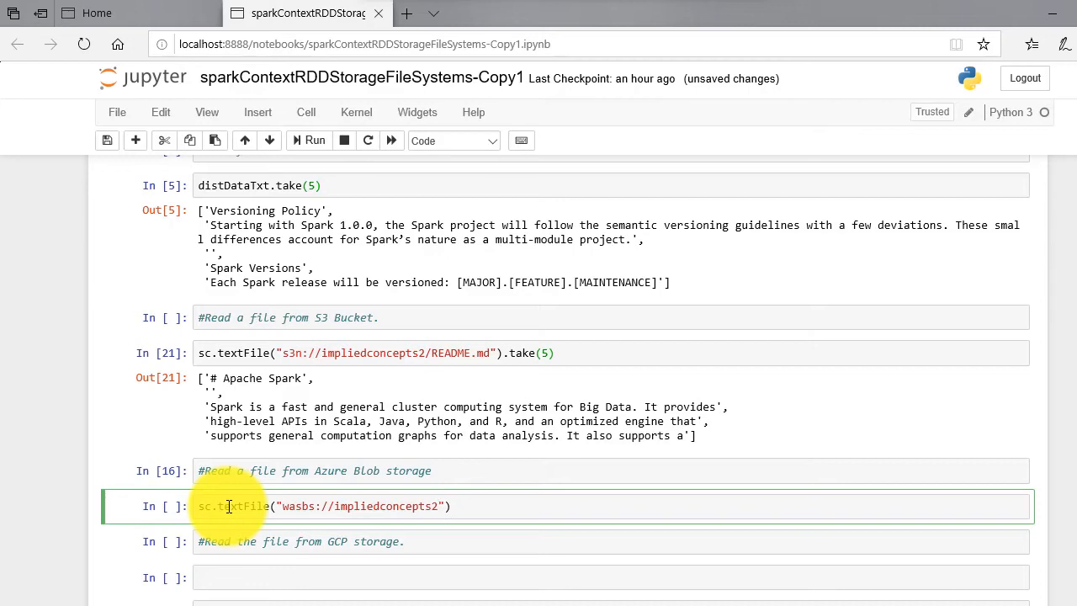
pyautogui.write('@impliedconcept')
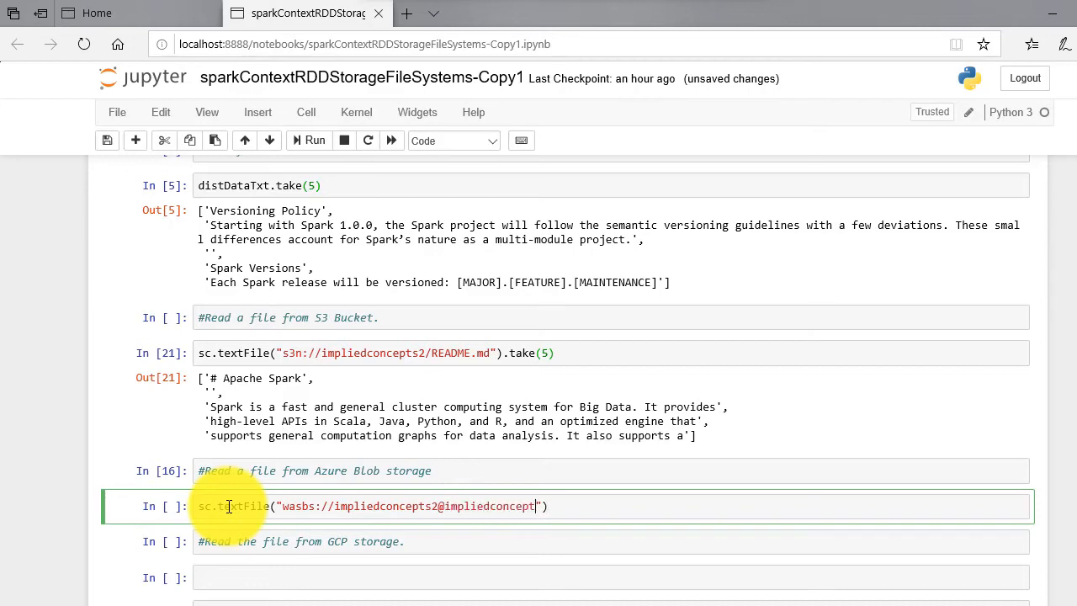
pyautogui.write('2.')
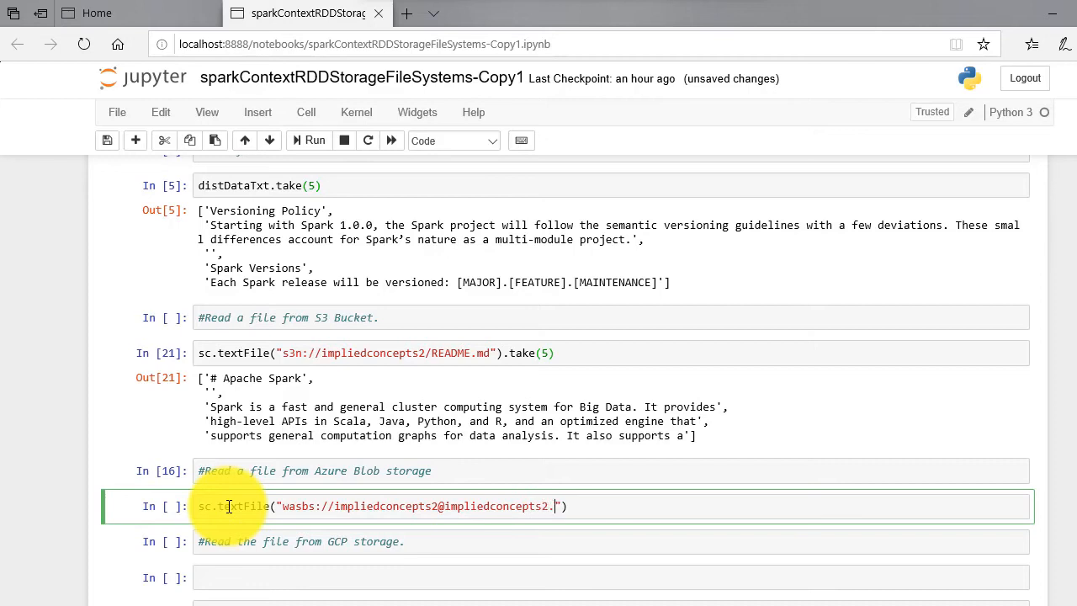
pyautogui.write('blob')
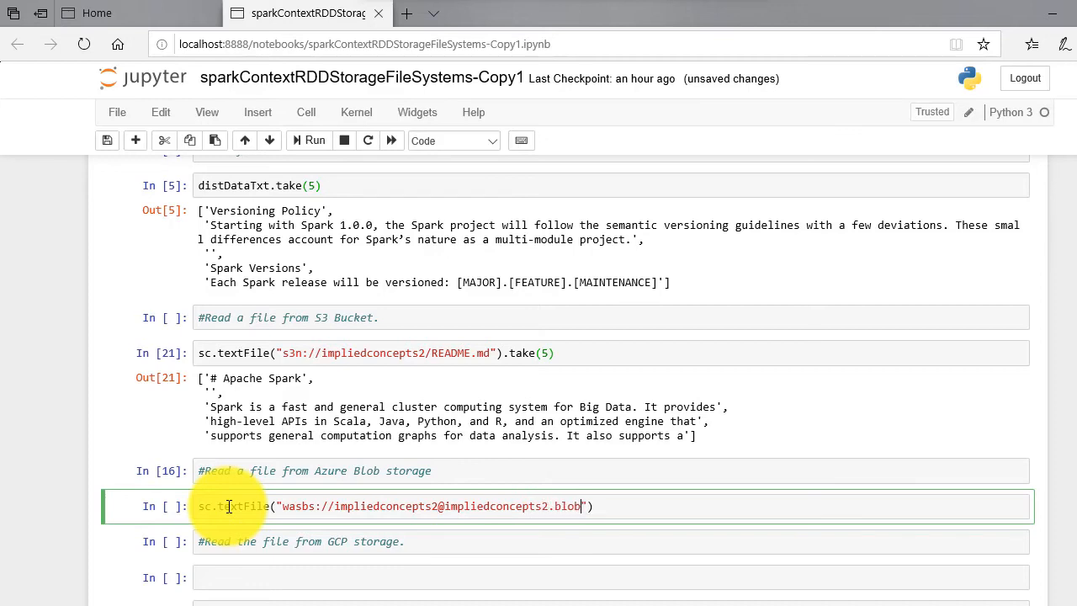
pyautogui.write('.core.')
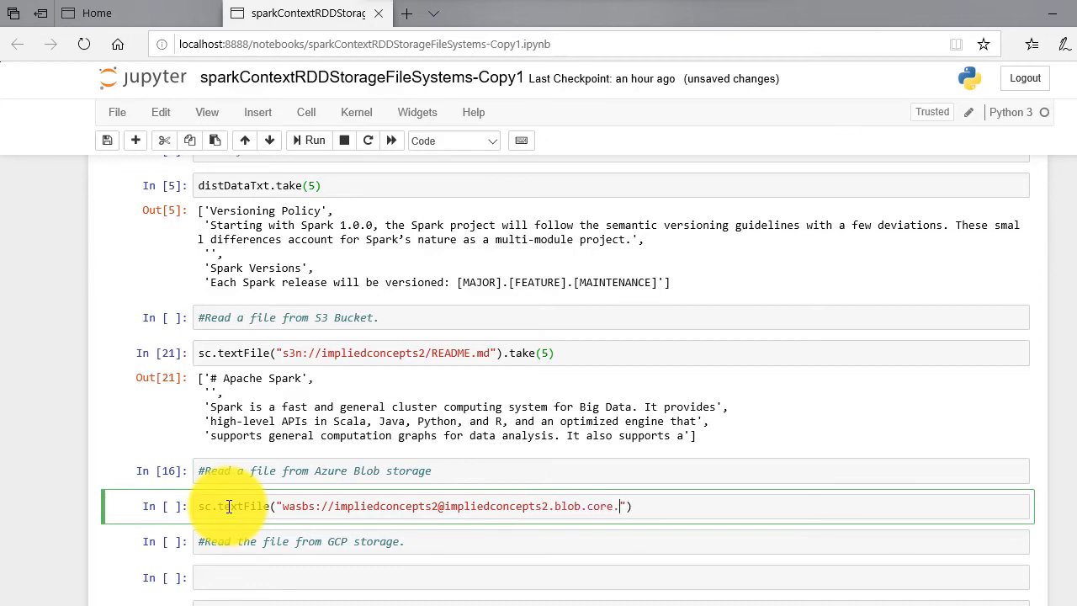
pyautogui.write('windows.')
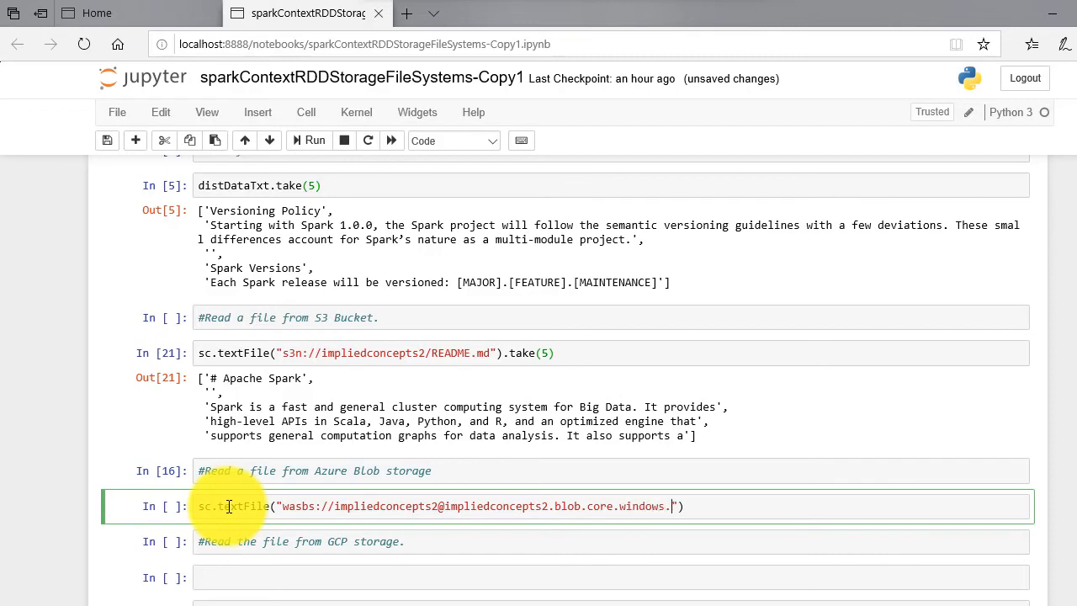
pyautogui.write('net/')
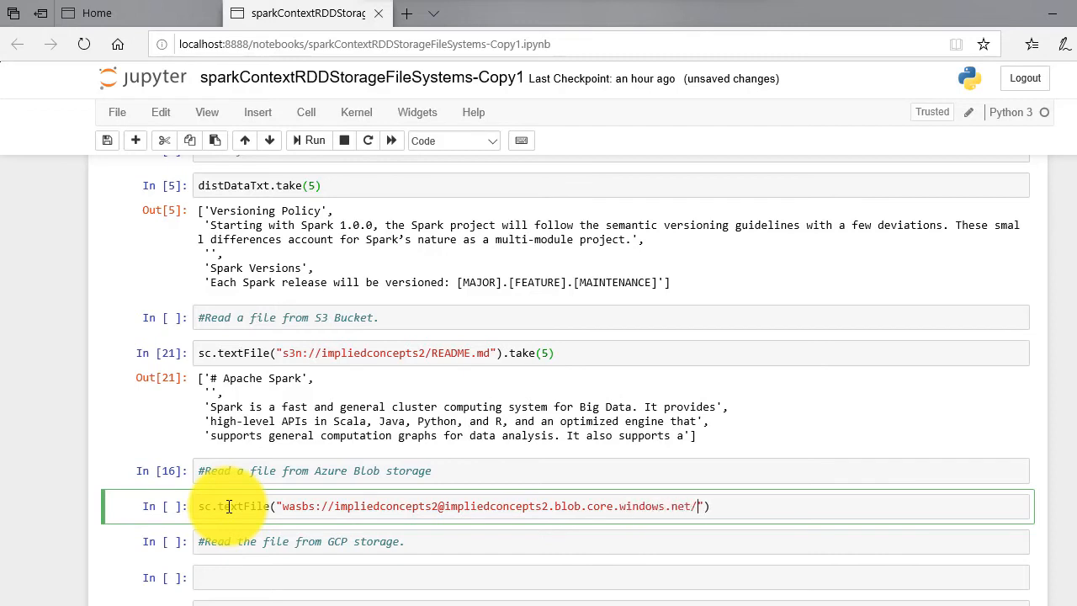
# Complete the path with spark-defaults.conf.xml and append .take(5), without running yet
pyautogui.write('spark-defaults.conf.xml')
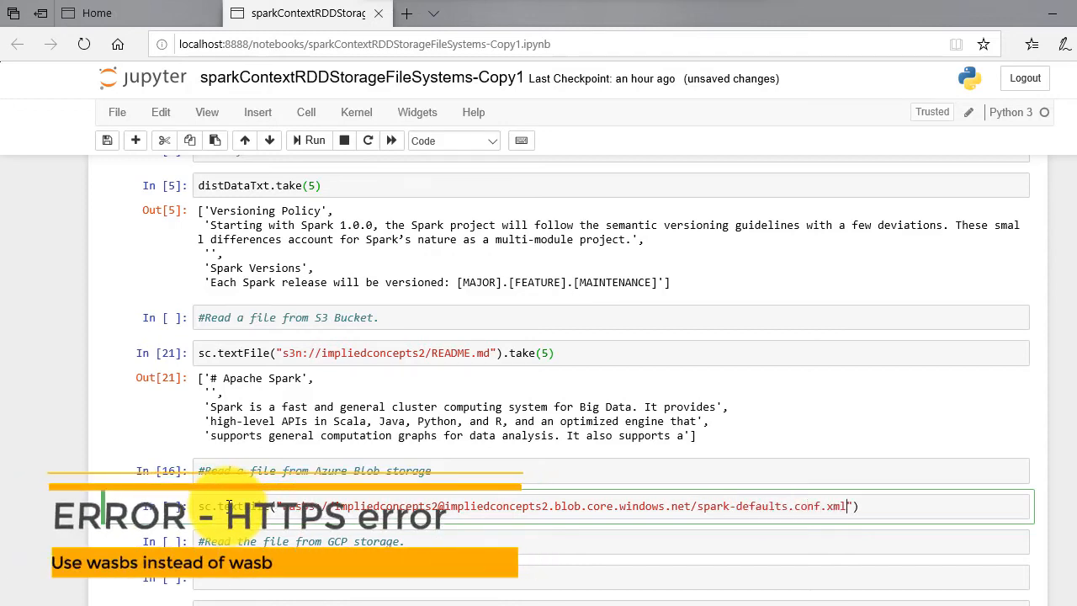
pyautogui.write('.tak')
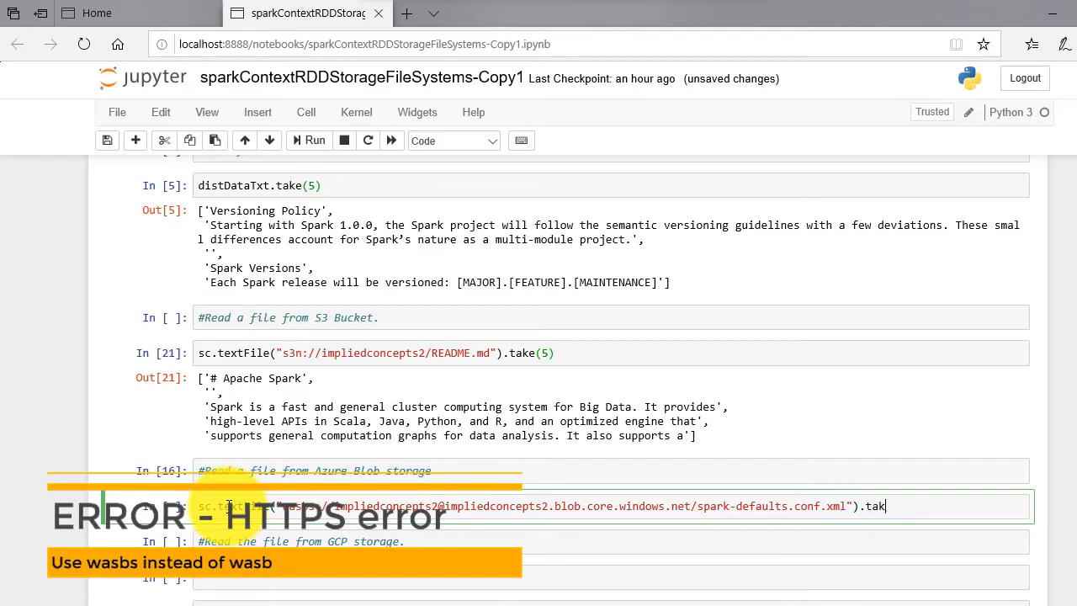
pyautogui.write('e(5)')
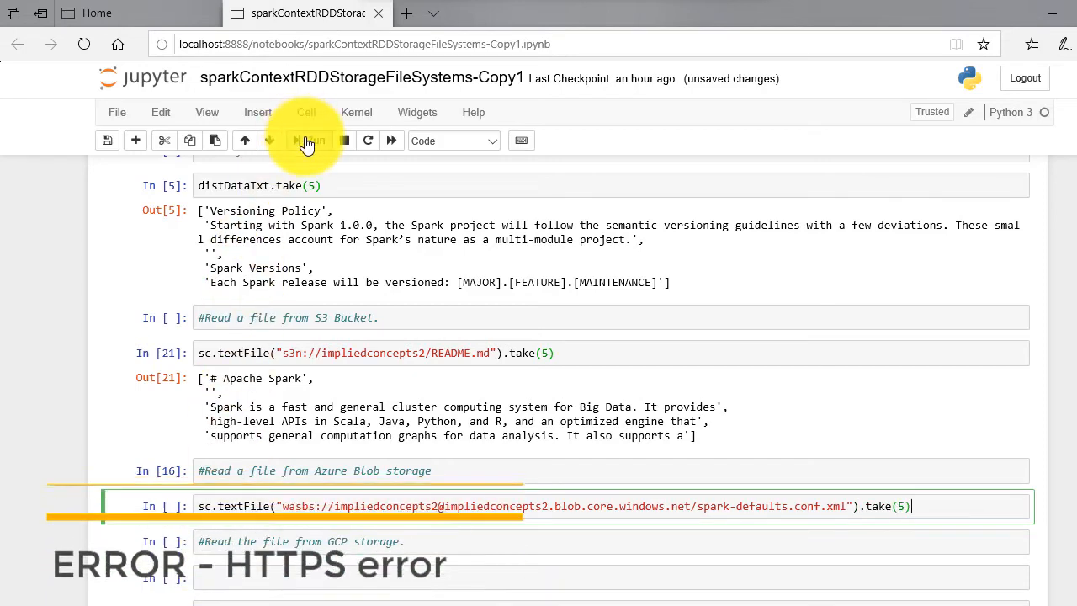
# Run the Azure Blob cell to output the first five XML lines of spark-defaults.conf.xml
pyautogui.click(306, 141)
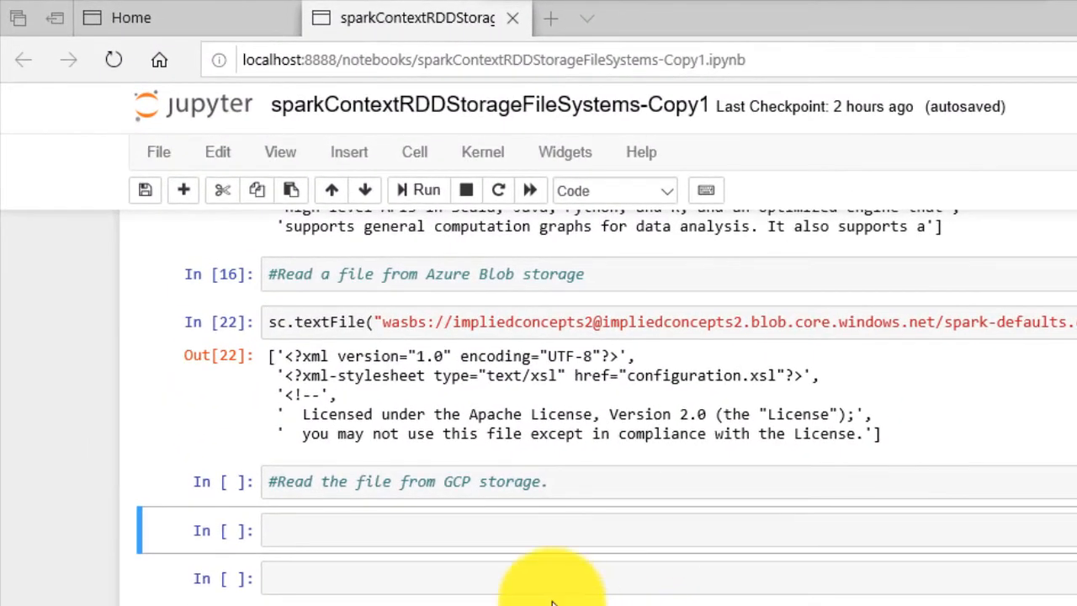
# Run sc.textFile("gs://impliedconcepts2/core-site.xml").take(5) to show its XML declaration lines
pyautogui.click(395, 530)
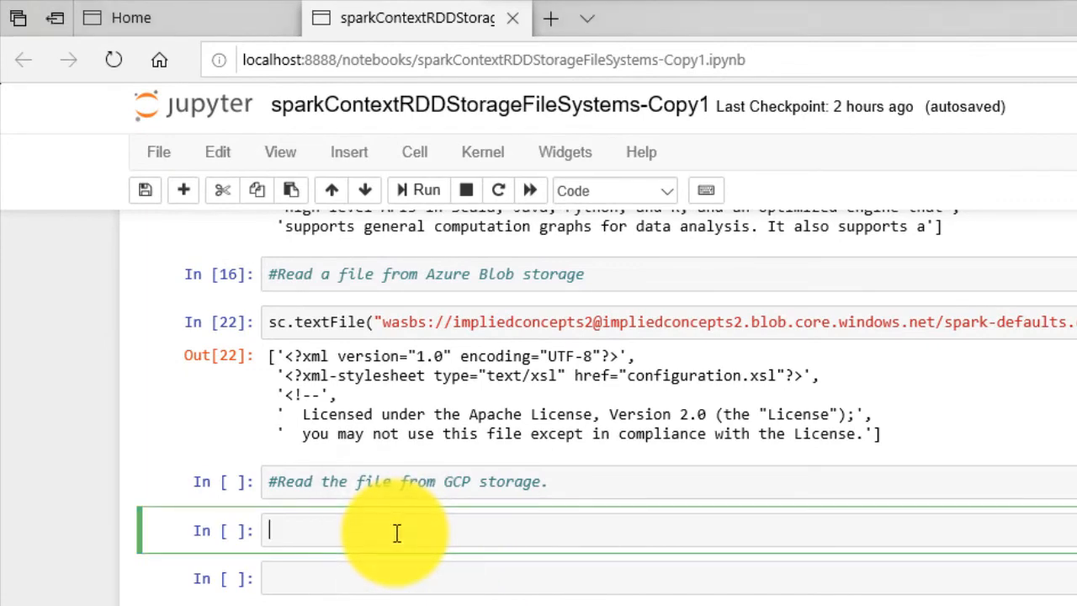
pyautogui.write('sc.text')
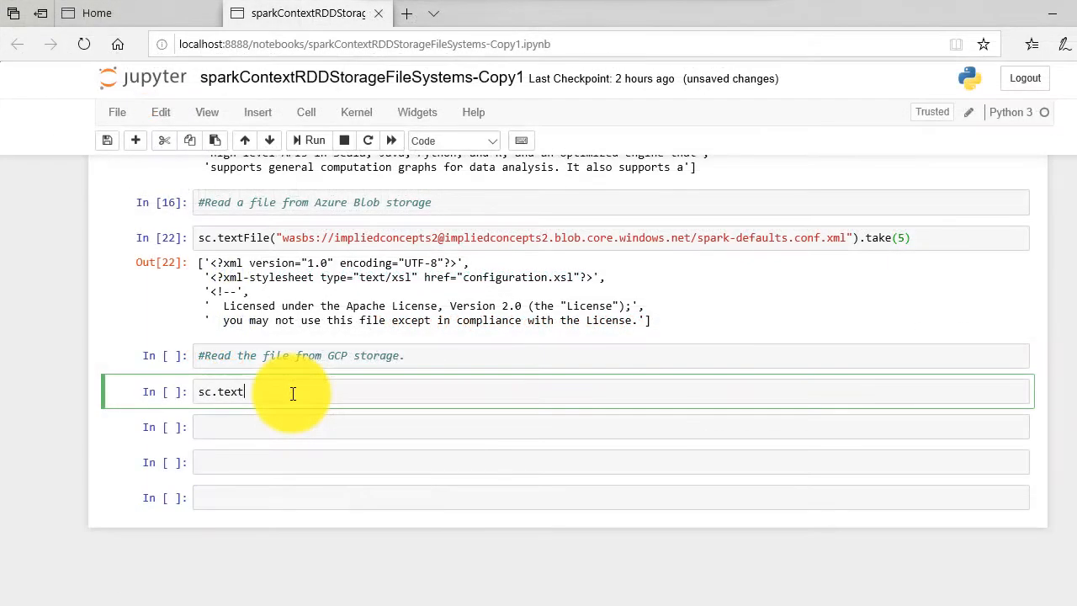
pyautogui.write('File()')
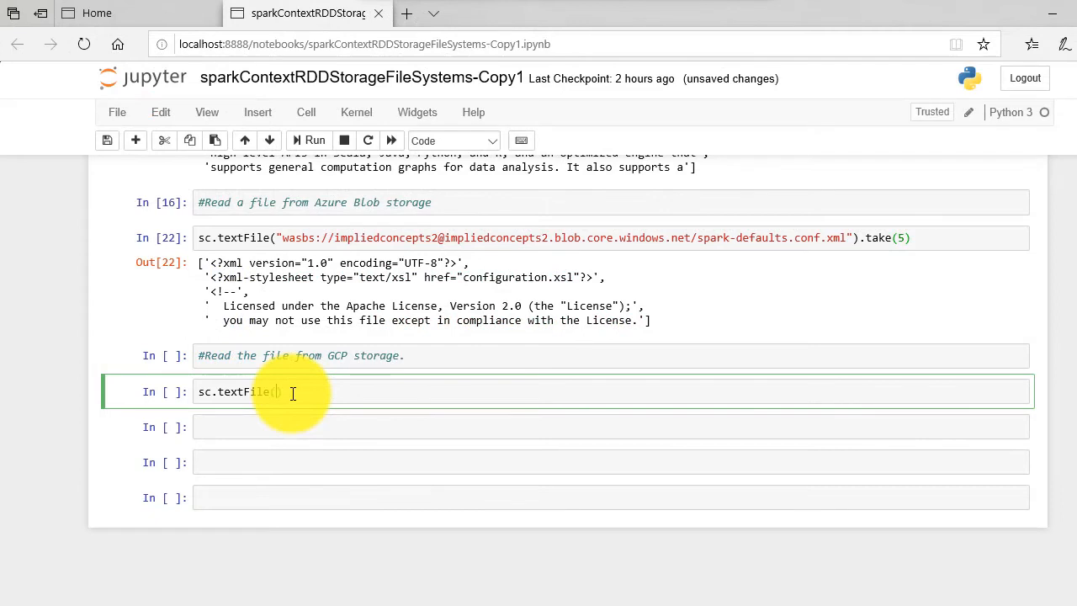
pyautogui.write('"gs://')
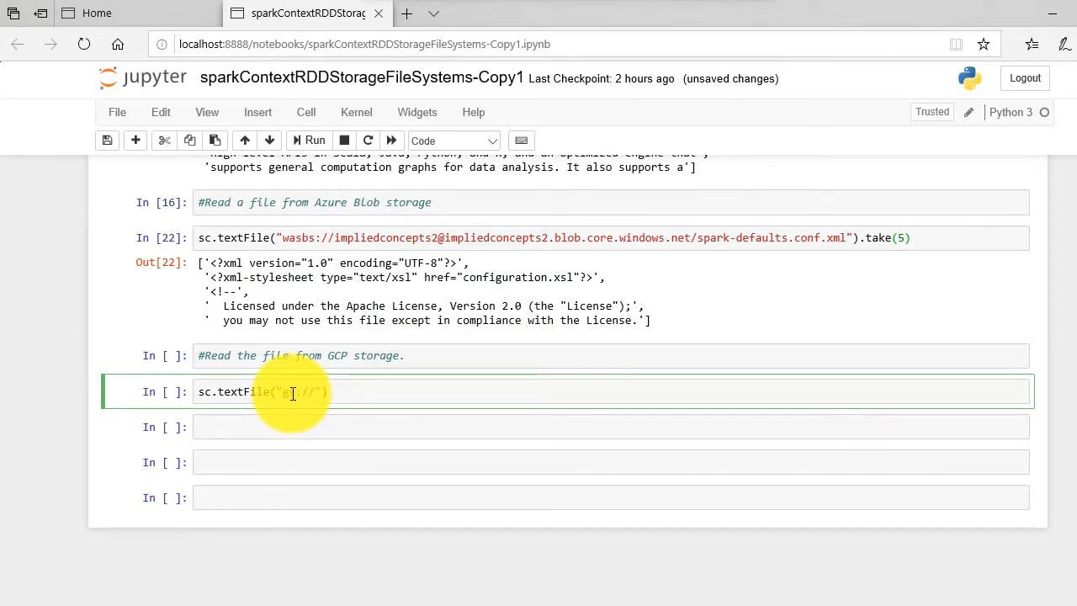
pyautogui.write('impliedconcepts2/')
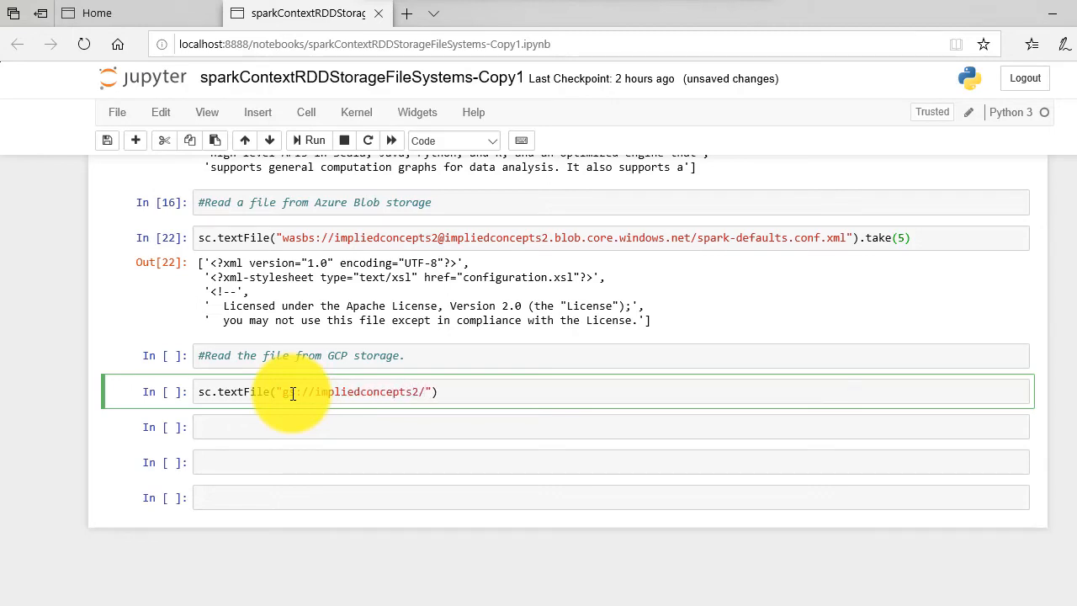
pyautogui.write('core-site')
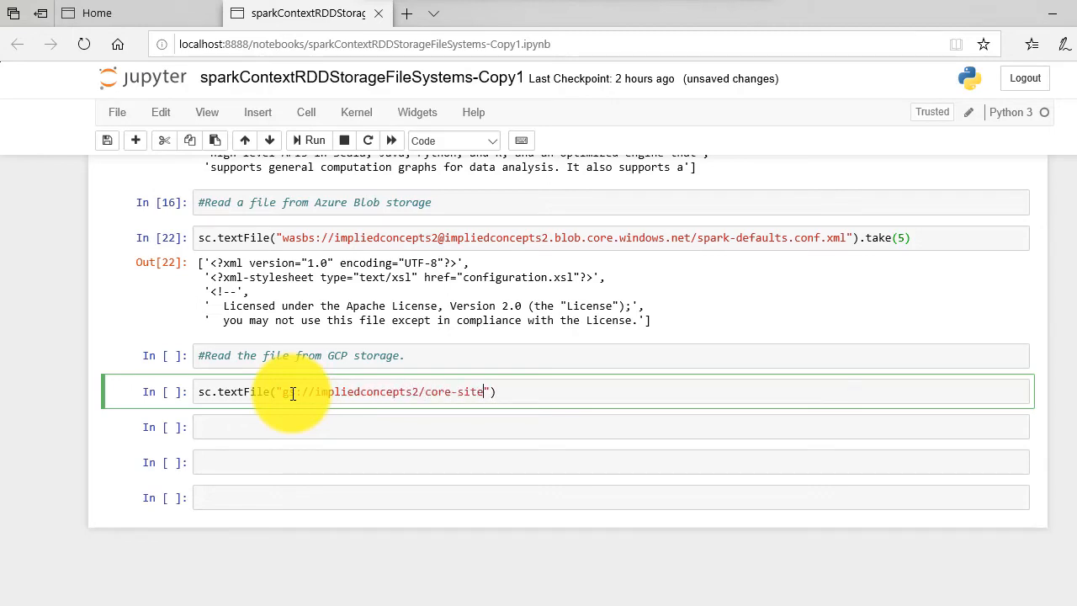
pyautogui.write('.xml')
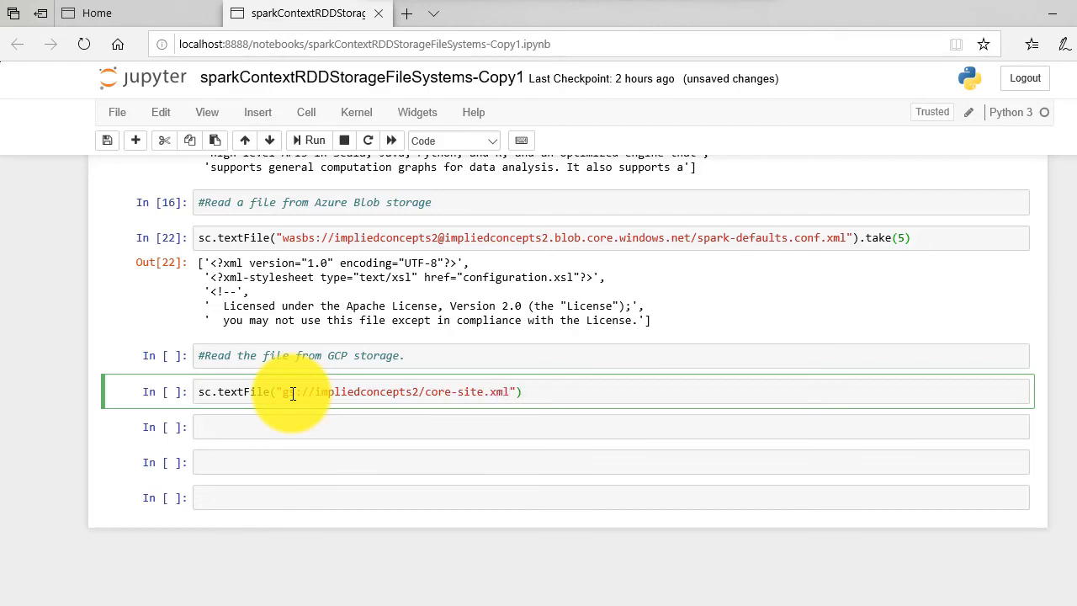
pyautogui.write('.take(5)')
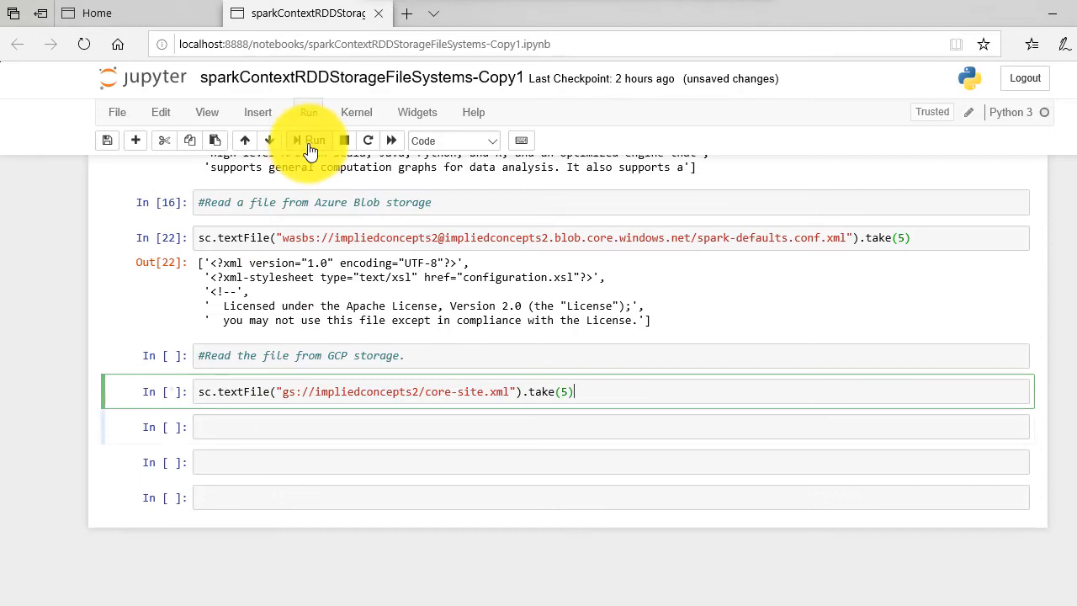
pyautogui.click(312, 141)
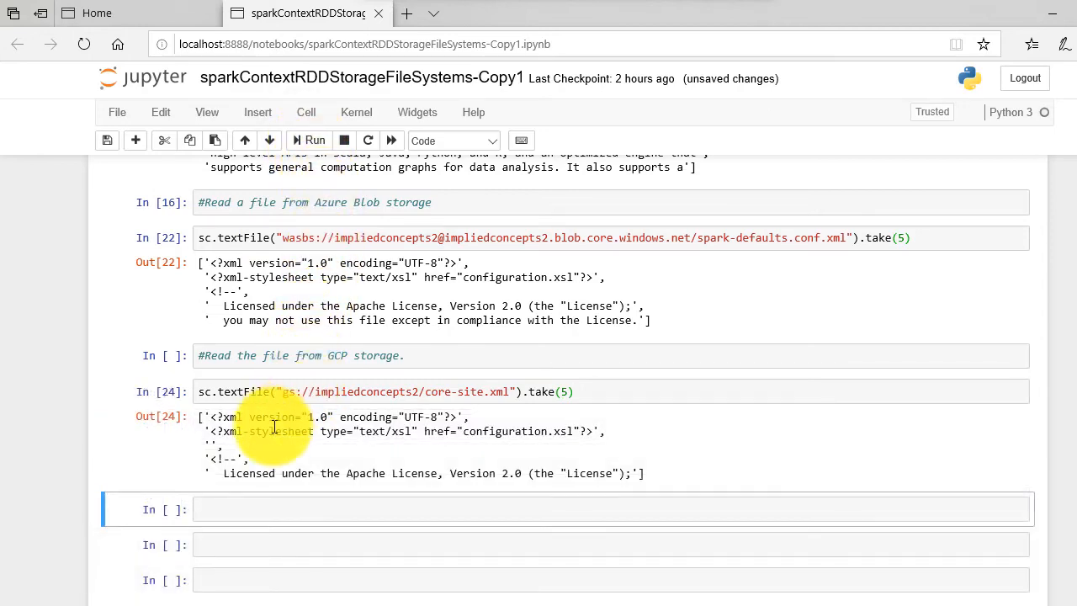
pyautogui.moveTo(585, 578)
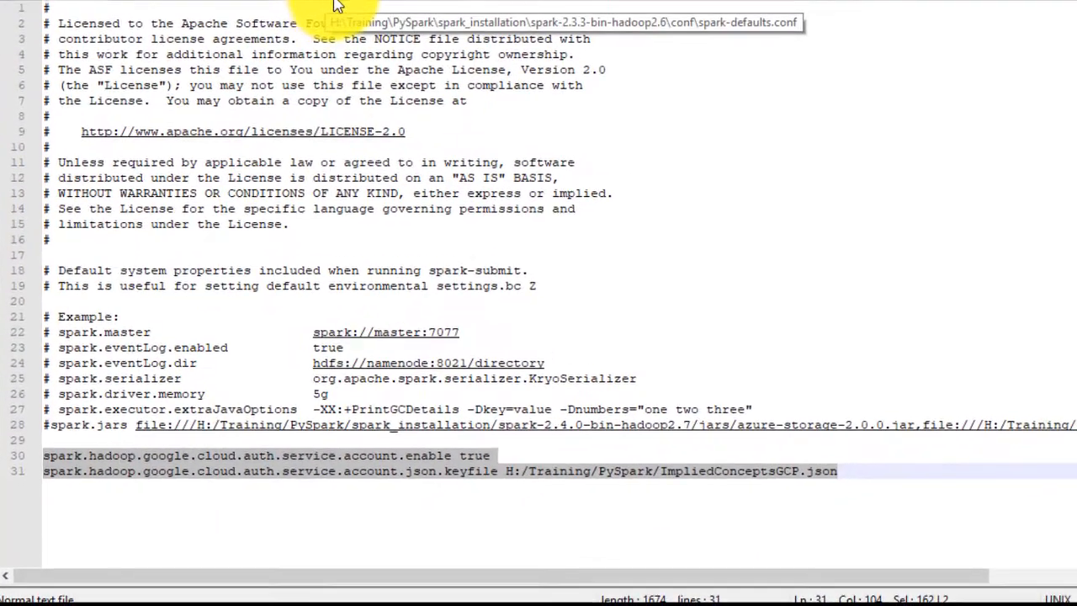
# Scroll to the google.cloud.auth lines in spark-defaults.conf and view ImpliedConceptsGCP.json
pyautogui.scroll(-3)
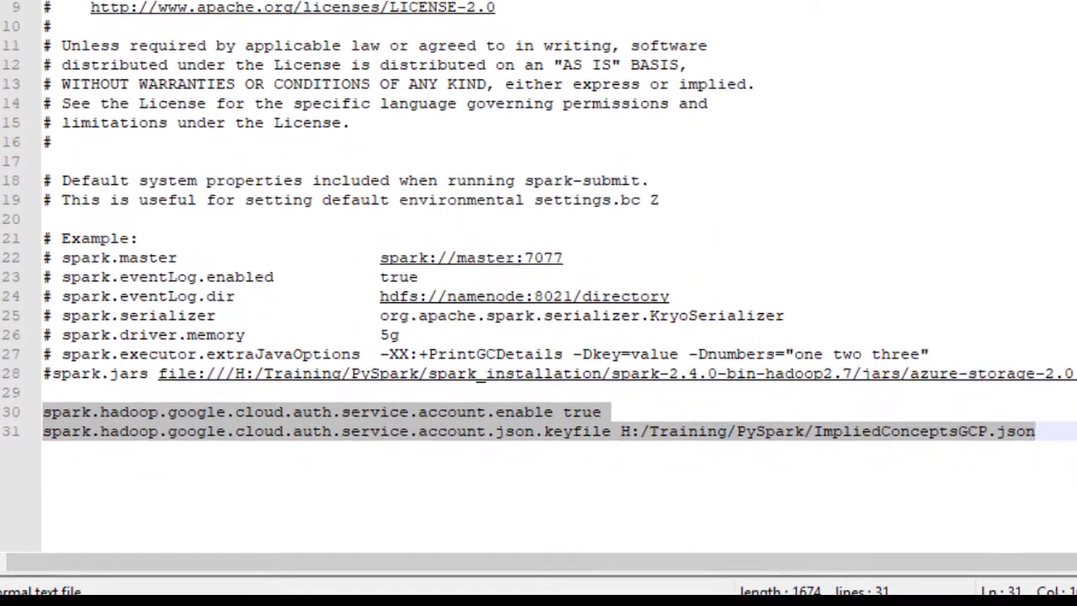
pyautogui.scroll(-3)
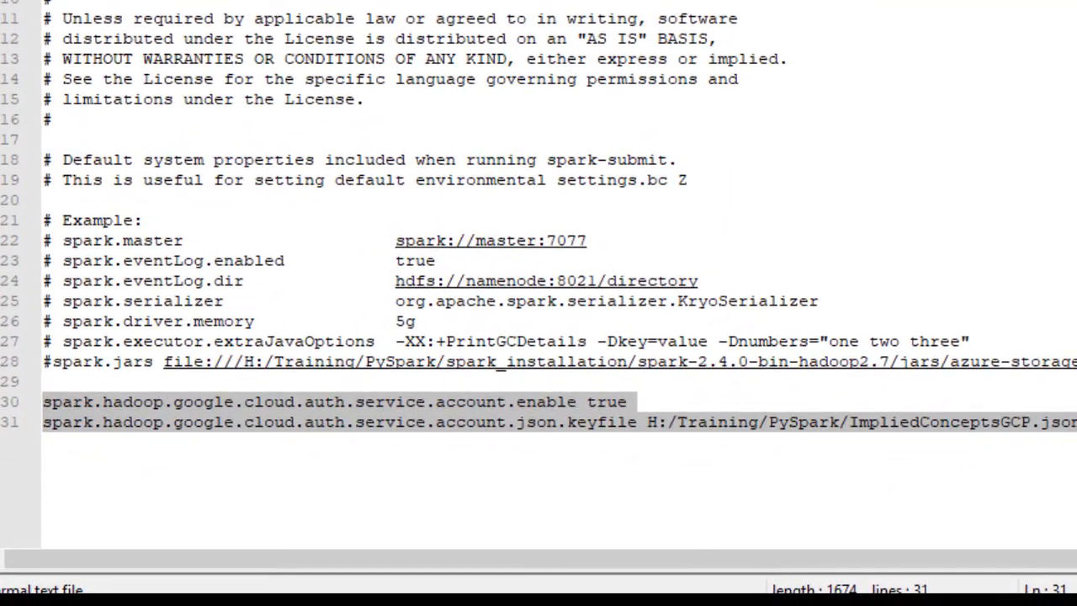
pyautogui.click(589, 74)
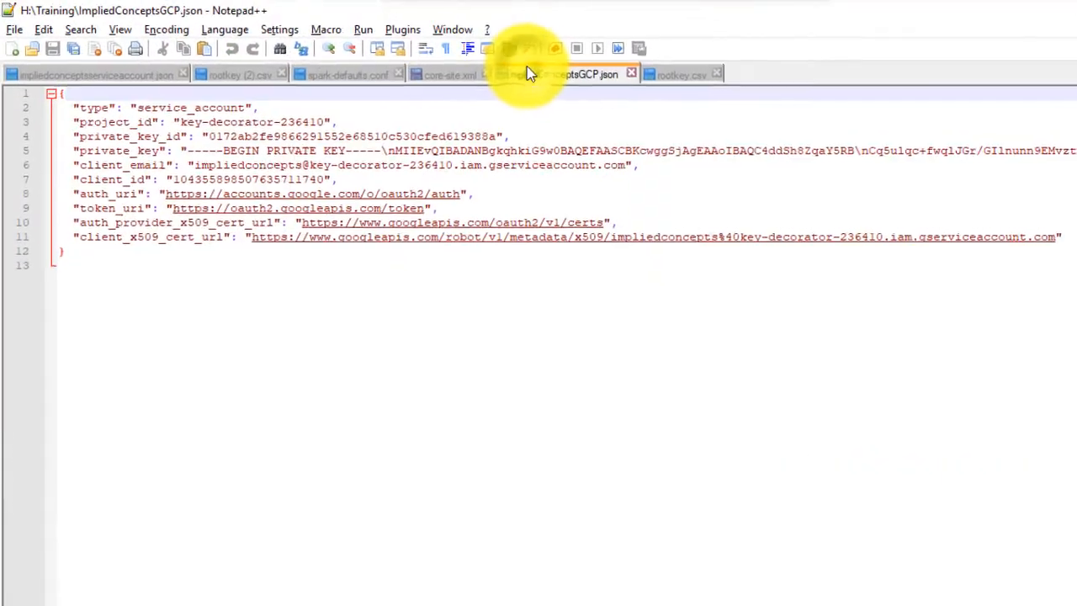